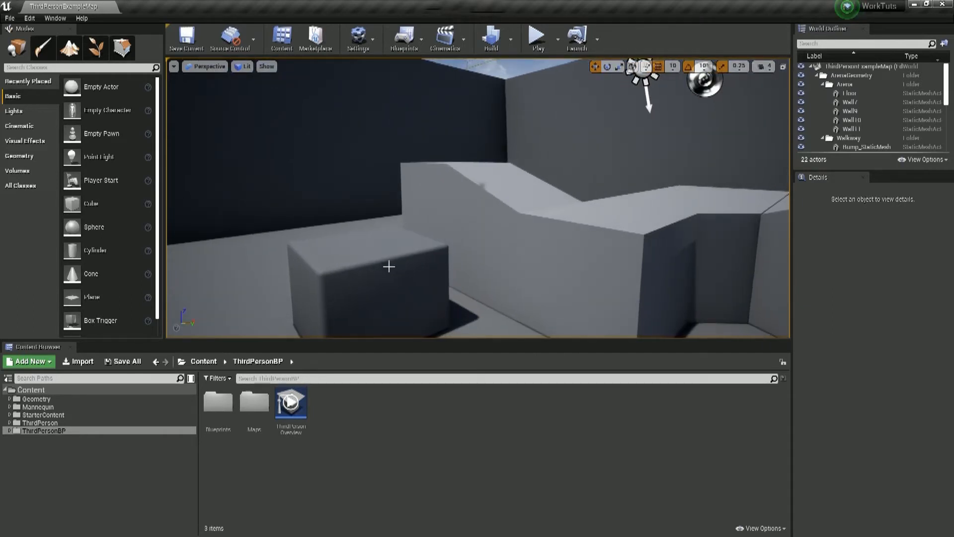
Step: Select the cube block and drag it upward so it sits above the floor
right_click(388, 267)
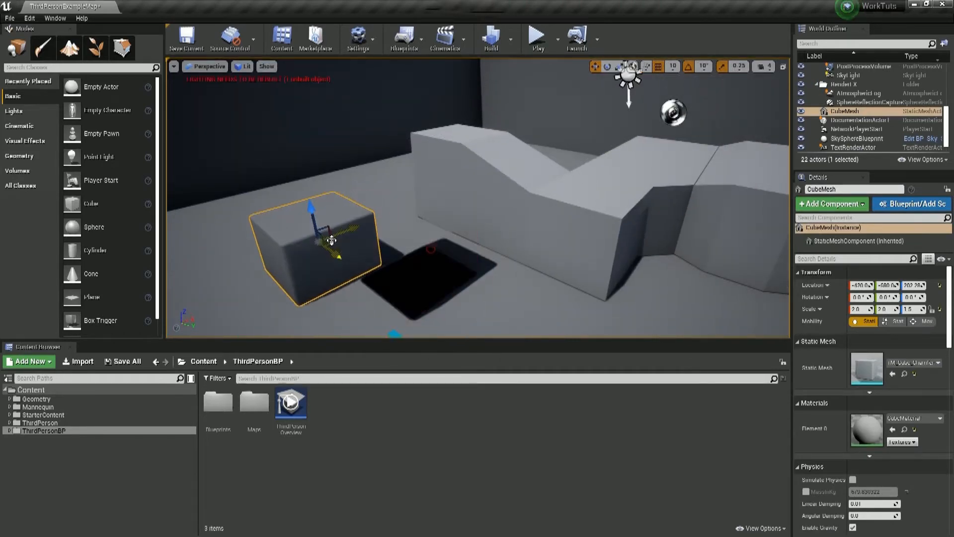
left_click_drag(330, 240, 303, 98)
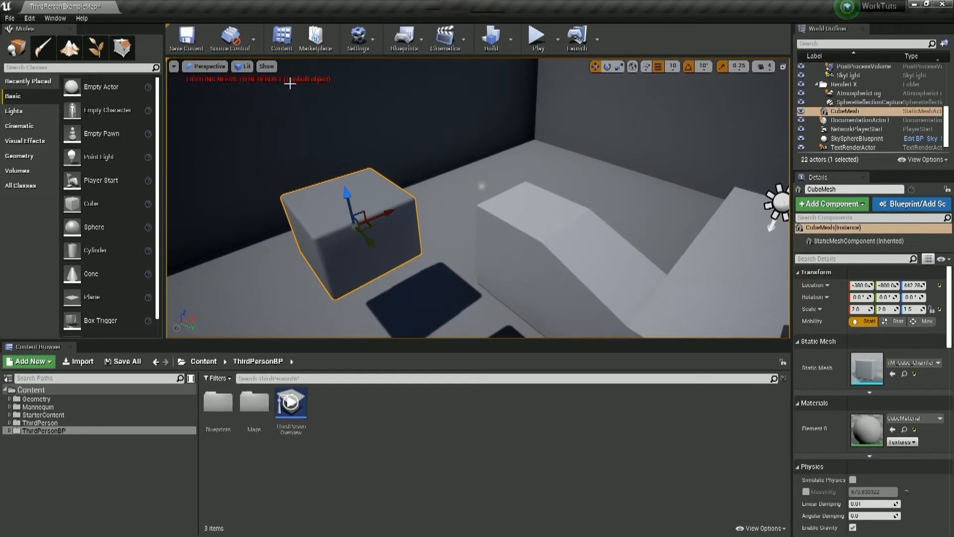
mouse_move(487, 56)
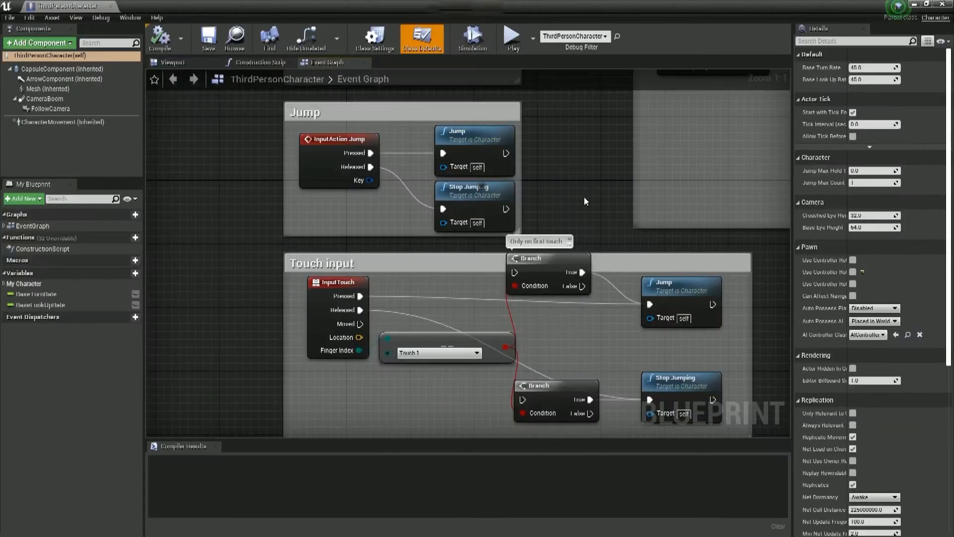
Step: Scroll through the Content Browser toward the ThirdPersonCharacter blueprint
scroll("down", 3)
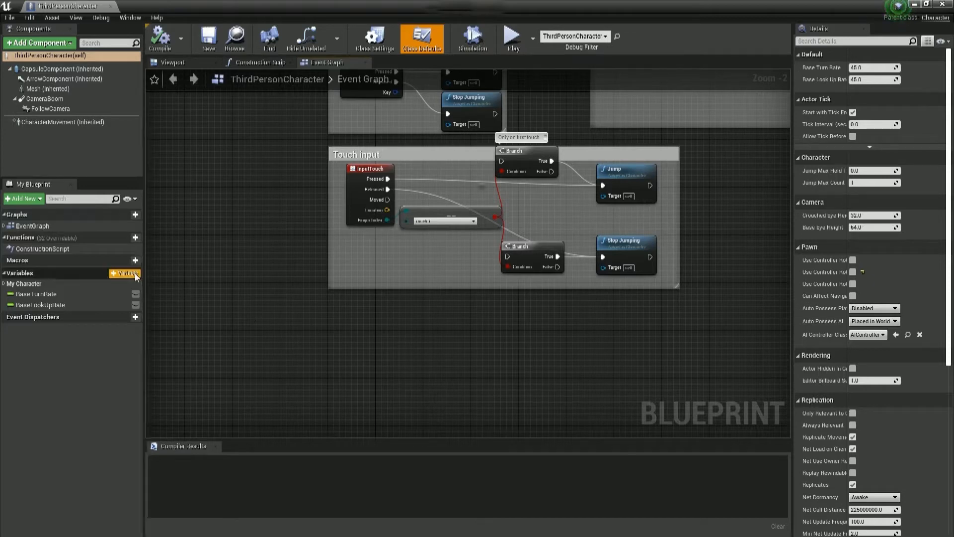
Step: Add a WinTrigger variable, compile, and set its type to Trigger Box object reference
left_click(125, 273)
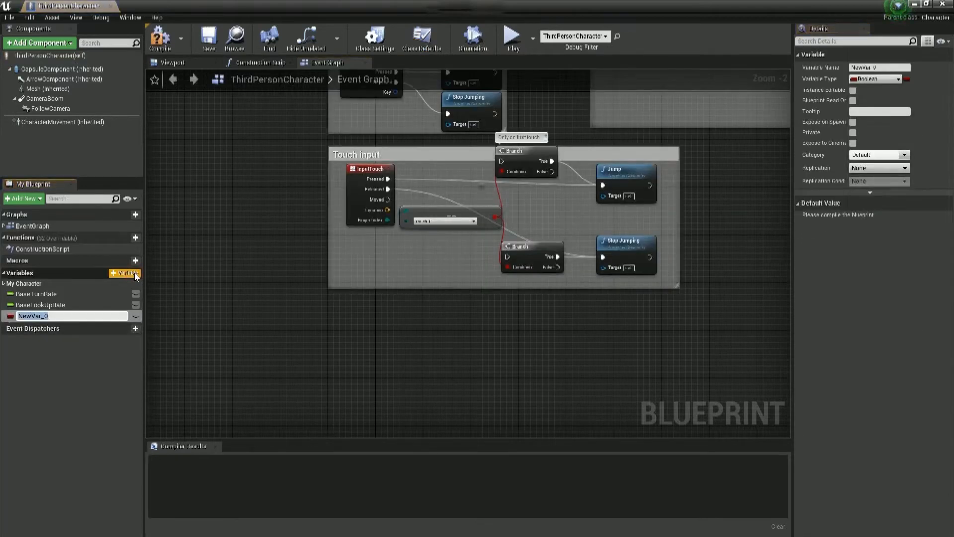
type("WinTrigger")
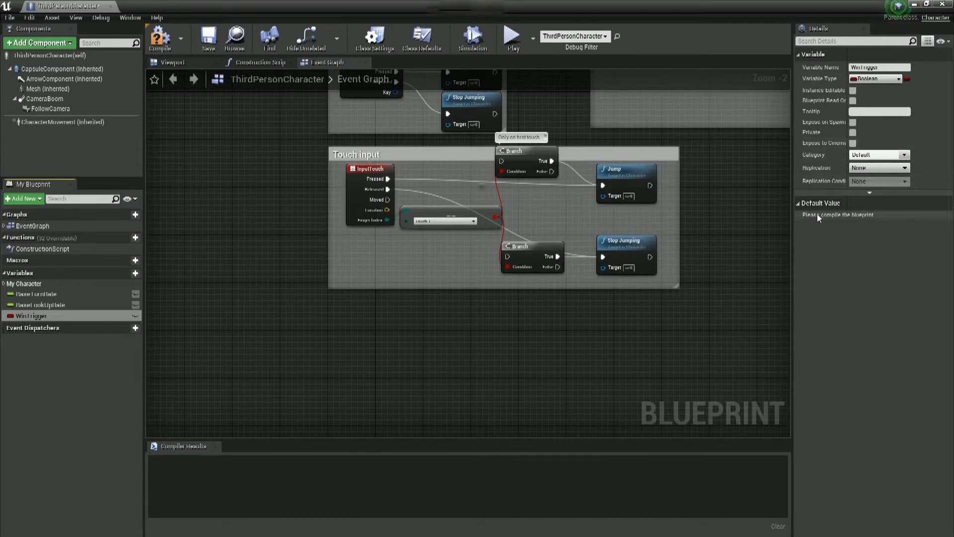
mouse_move(672, 90)
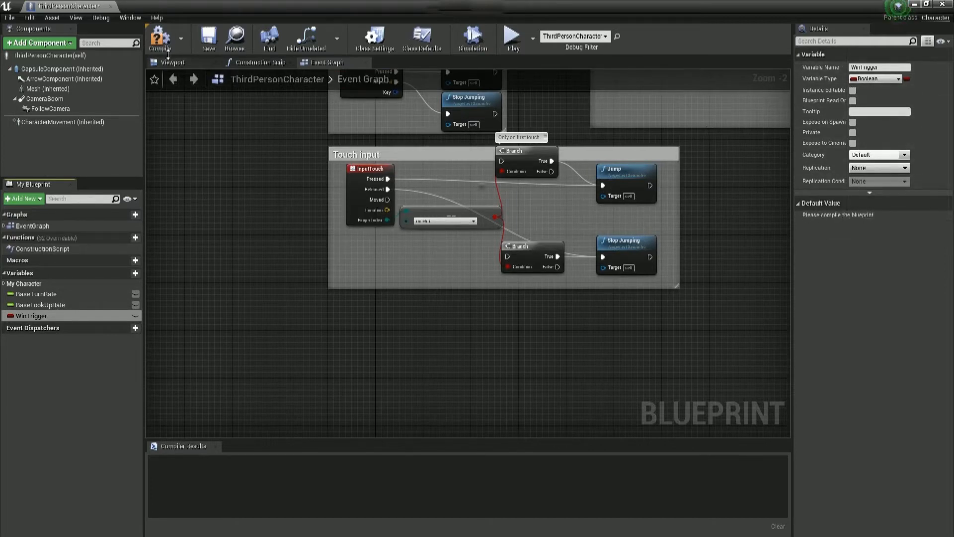
mouse_move(160, 37)
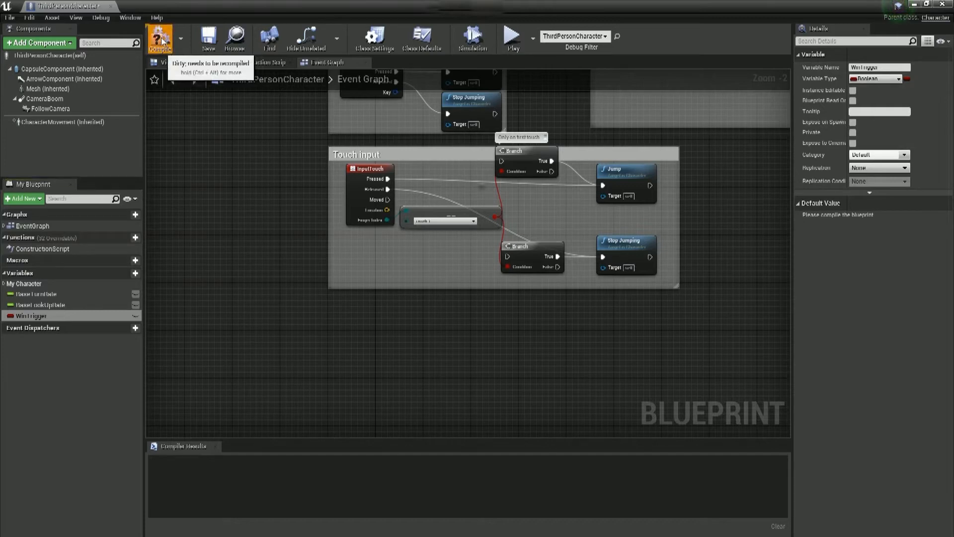
left_click(160, 38)
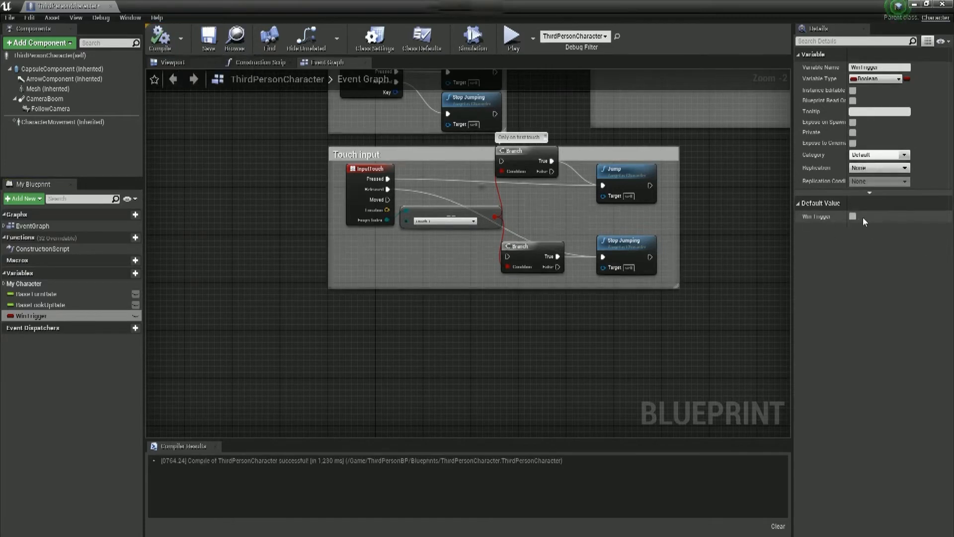
left_click(879, 78)
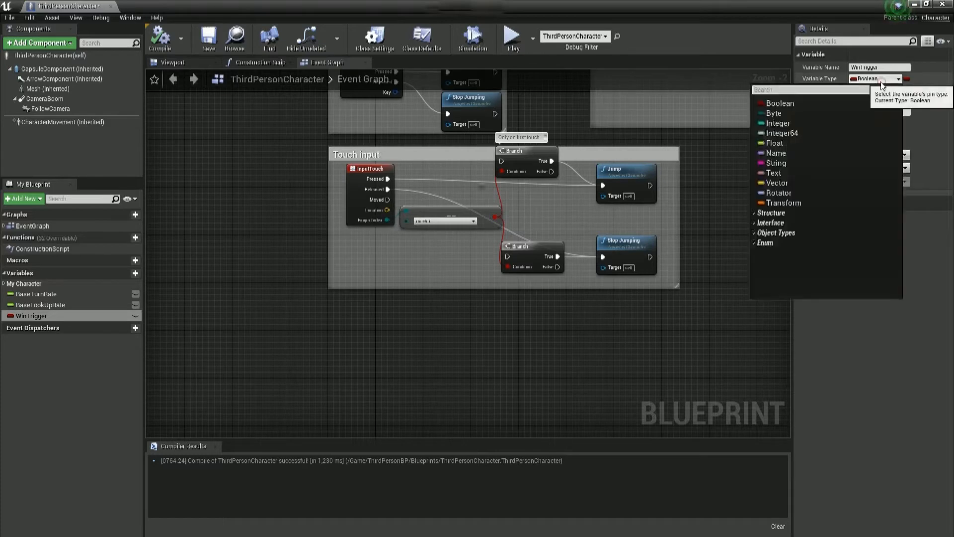
type("bol")
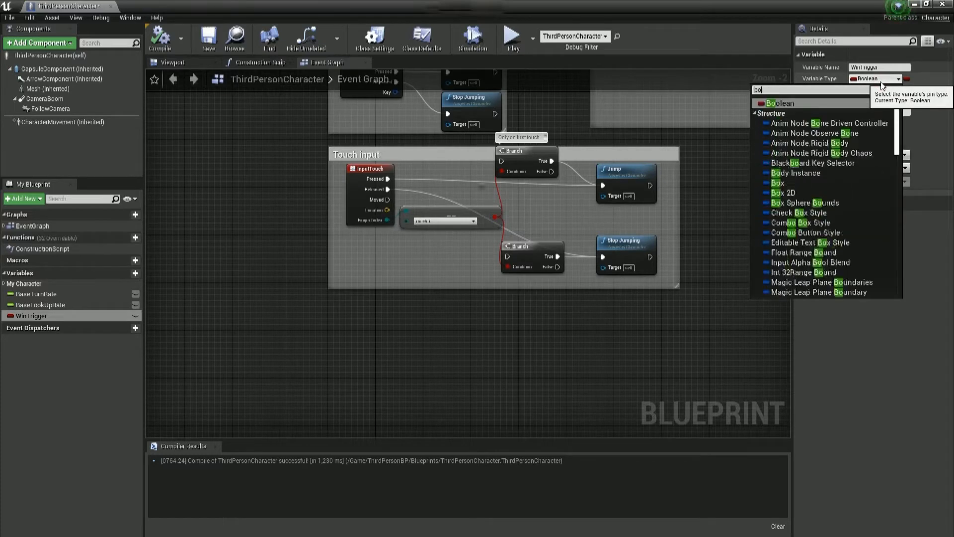
type("box tri")
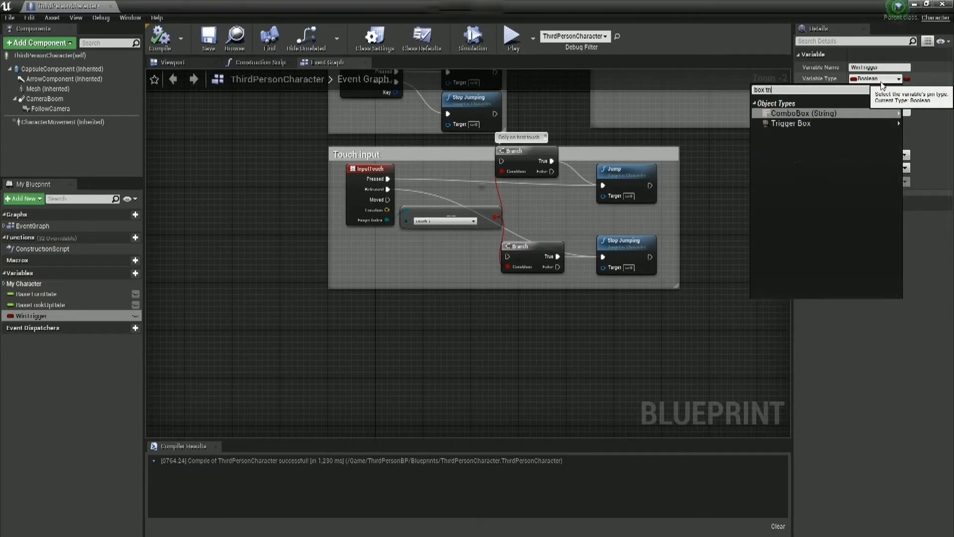
left_click(792, 123)
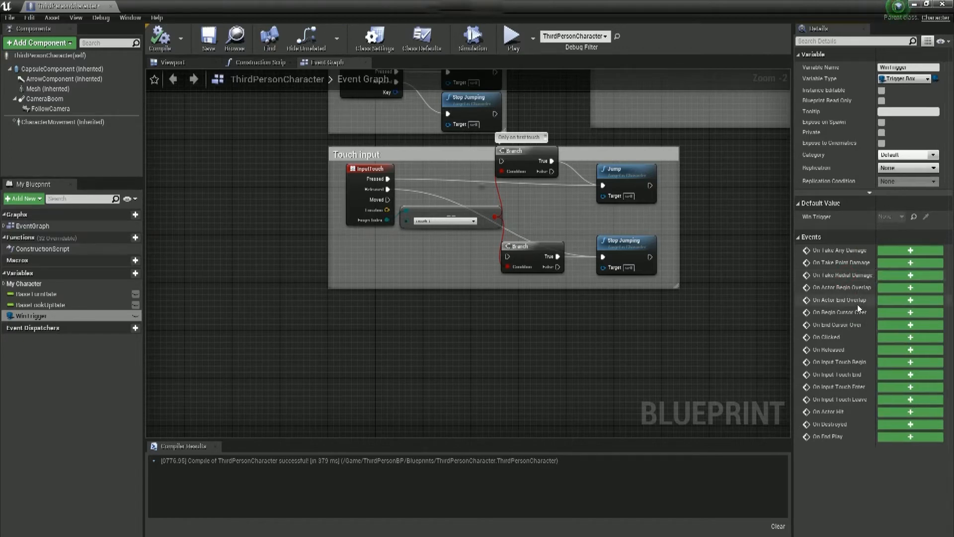
mouse_move(871, 295)
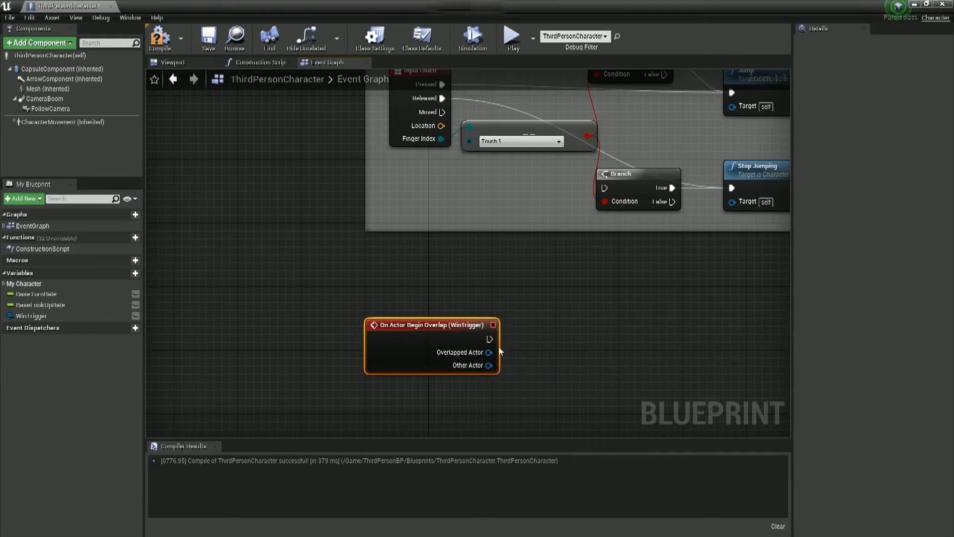
Step: Wire a Print String node reading 'Win' after the WinTrigger overlap event
left_click_drag(490, 339, 559, 341)
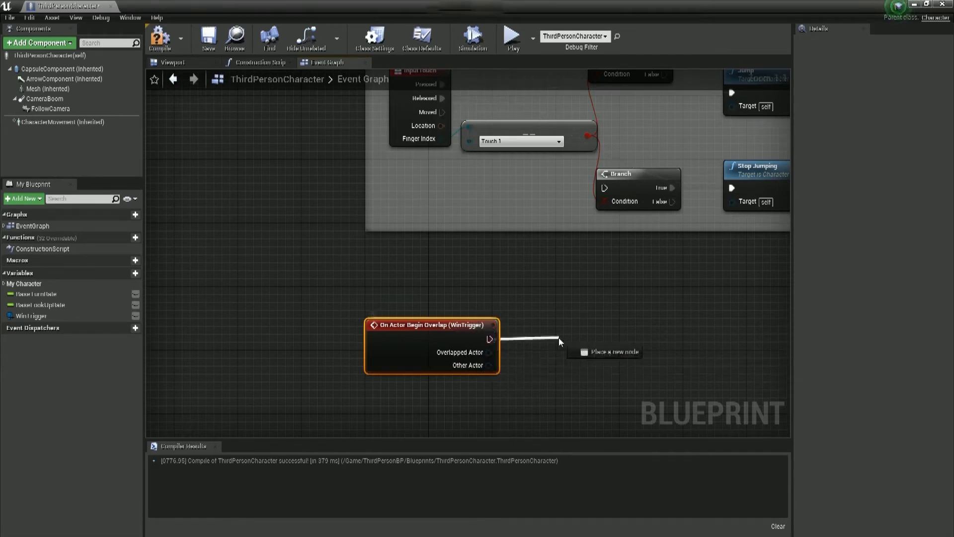
type("prnt")
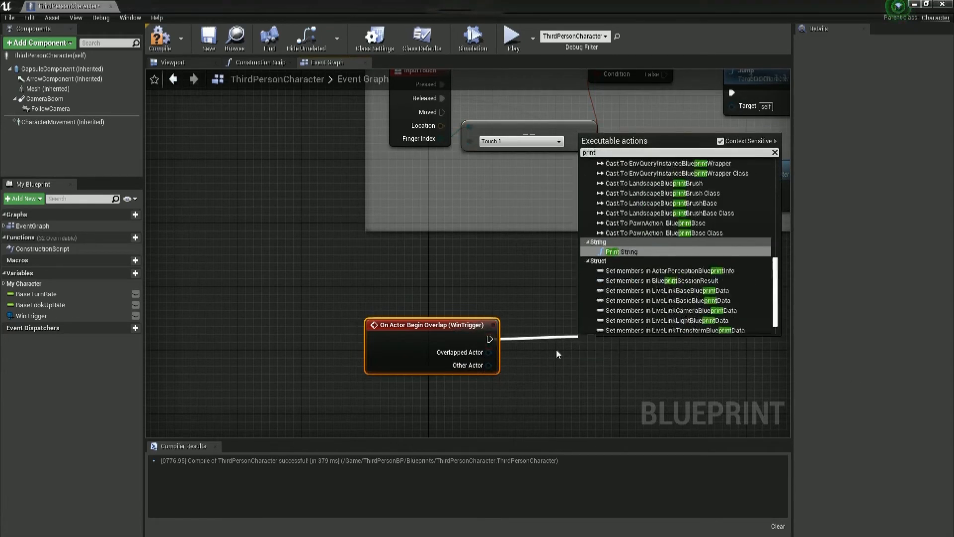
left_click(613, 251)
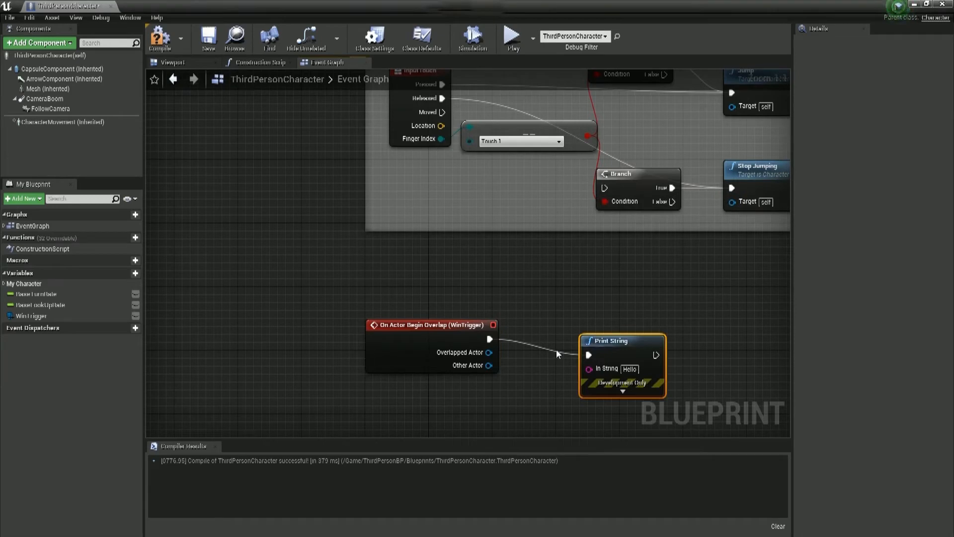
mouse_move(616, 333)
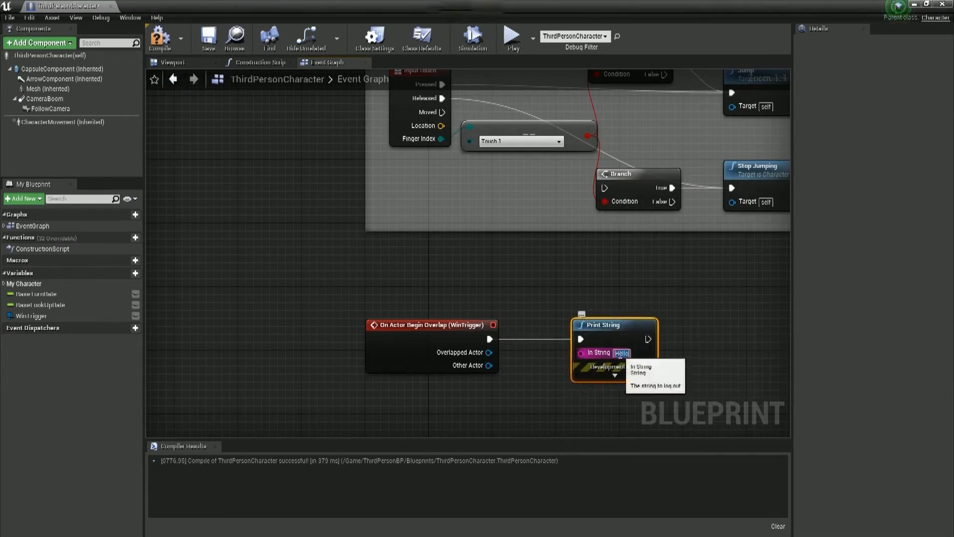
type("Win")
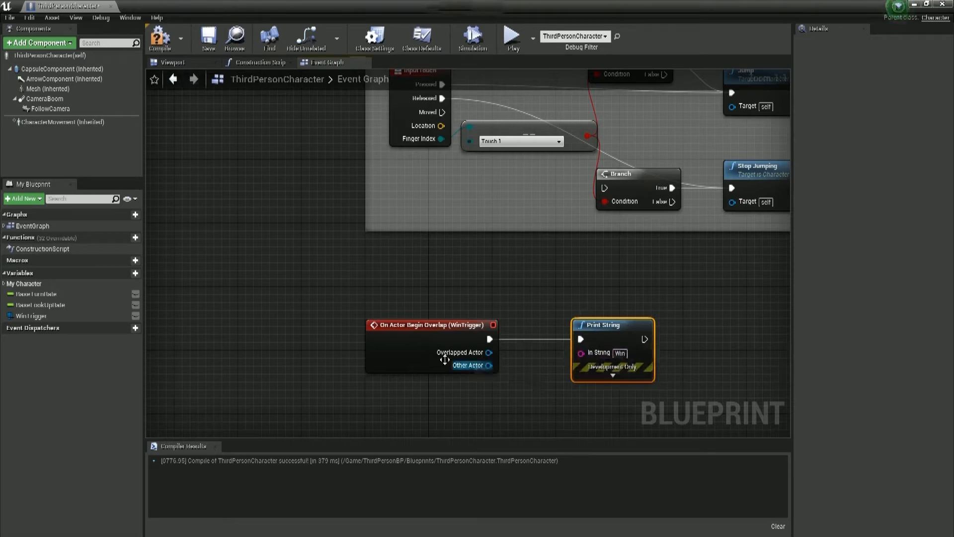
mouse_move(28, 316)
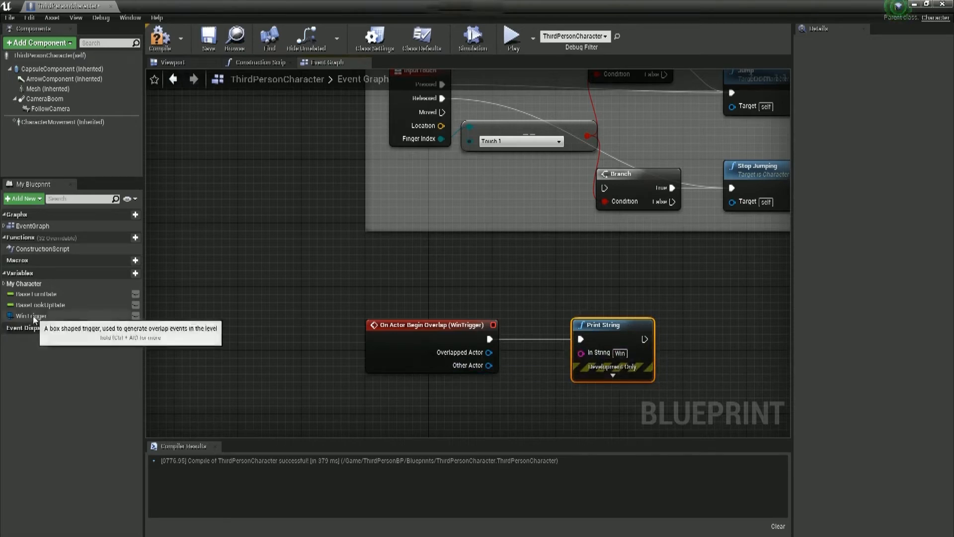
left_click(27, 316)
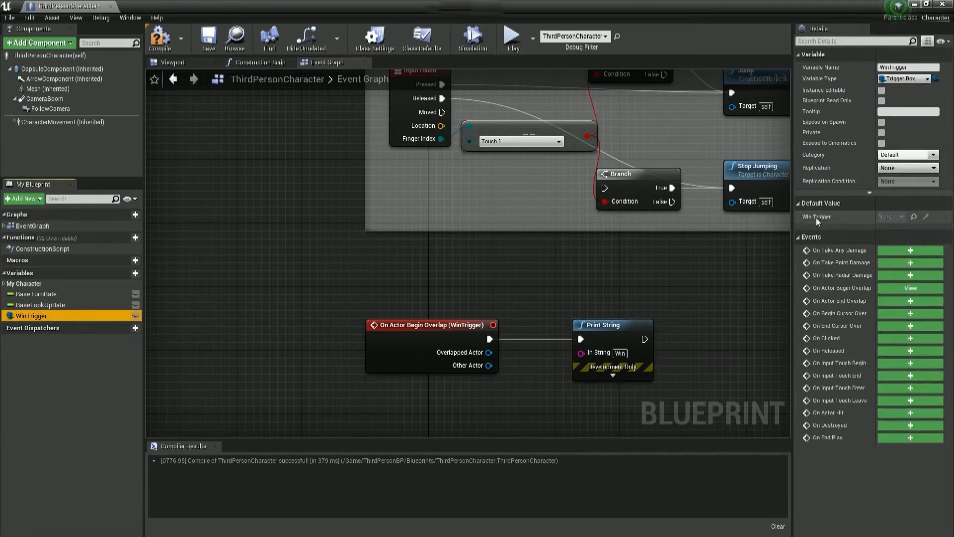
mouse_move(886, 217)
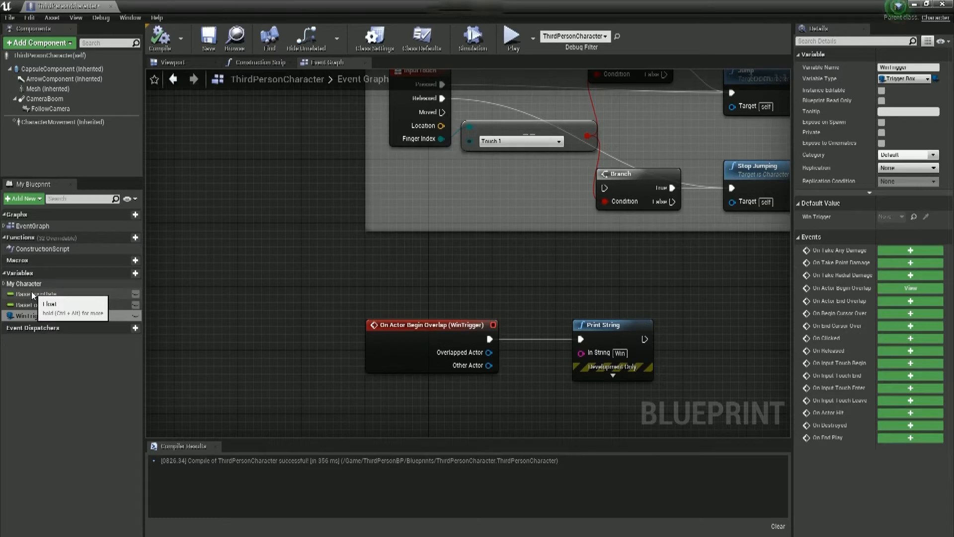
mouse_move(81, 324)
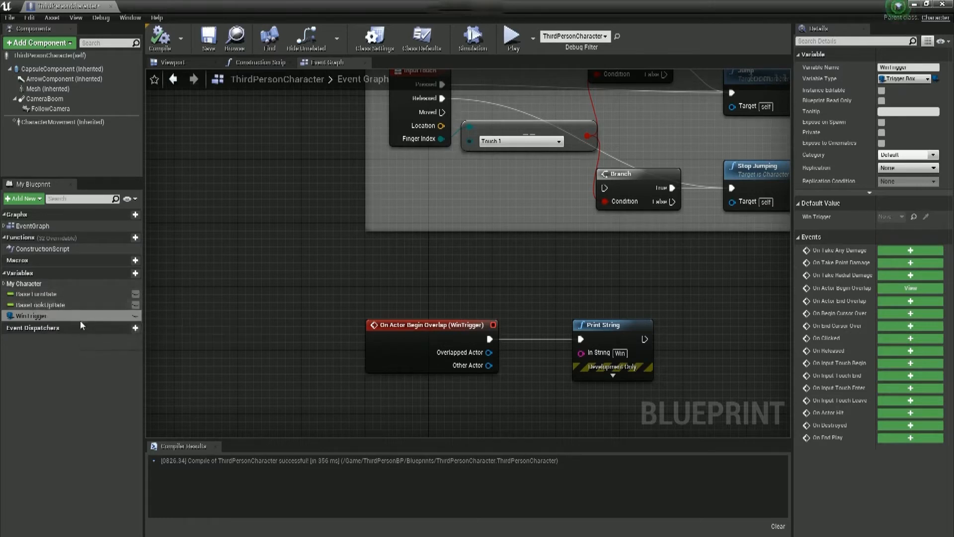
mouse_move(134, 316)
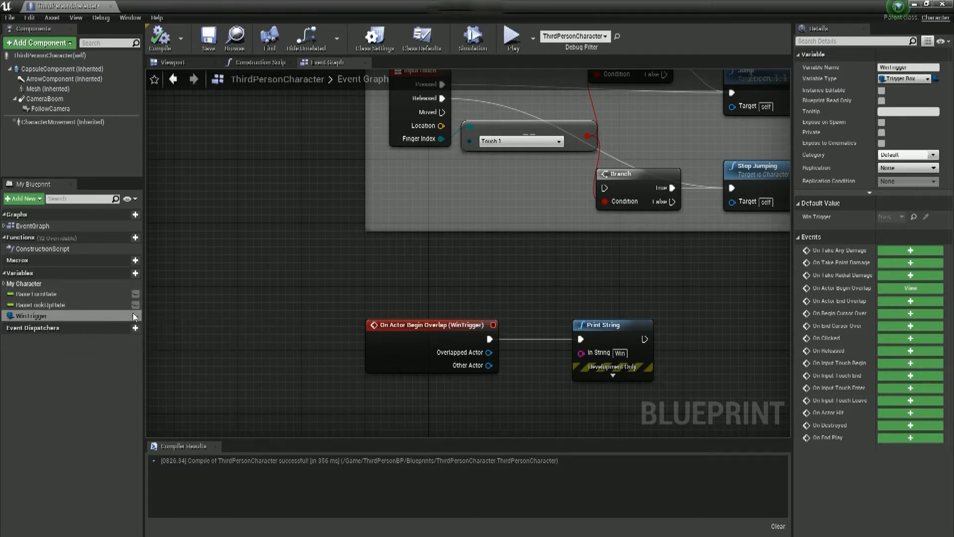
Step: Toggle the eye icon beside WinTrigger to make it Instance Editable
left_click(881, 90)
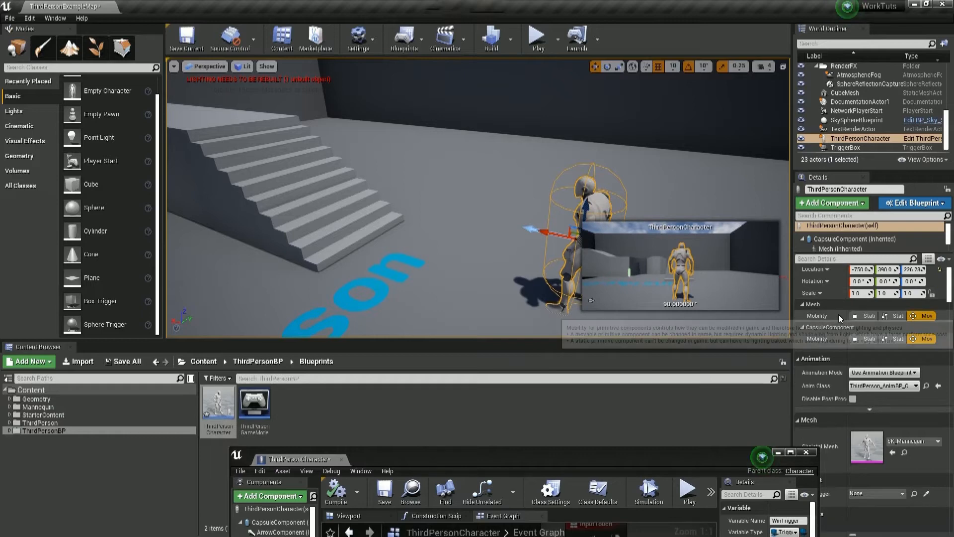
Step: Scroll the character's Details panel and assign TriggerBox as its Win Trigger
scroll("down", 3)
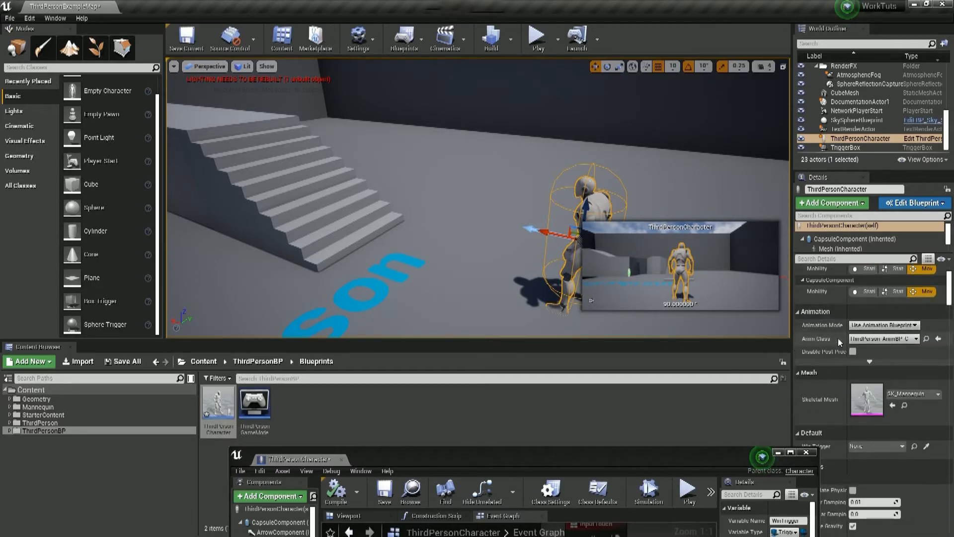
scroll("down", 3)
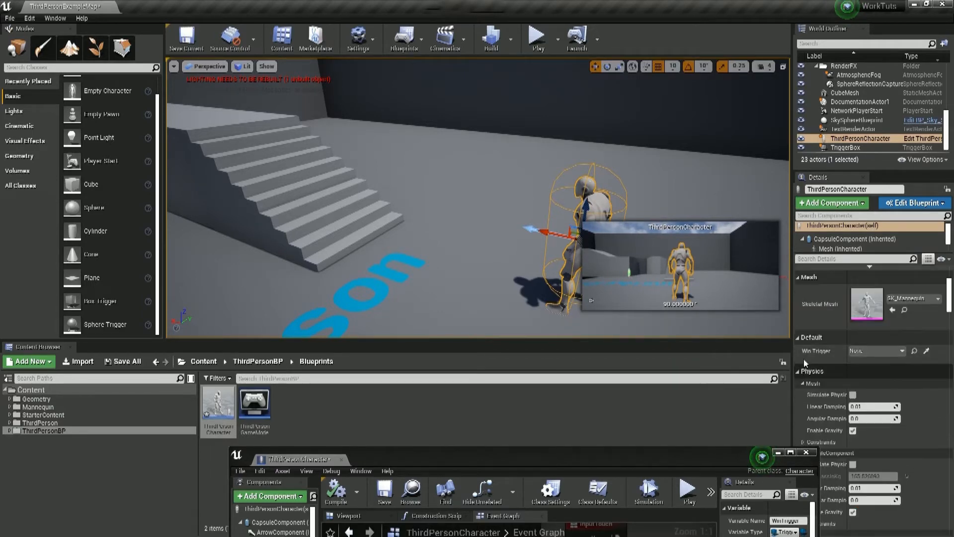
mouse_move(840, 272)
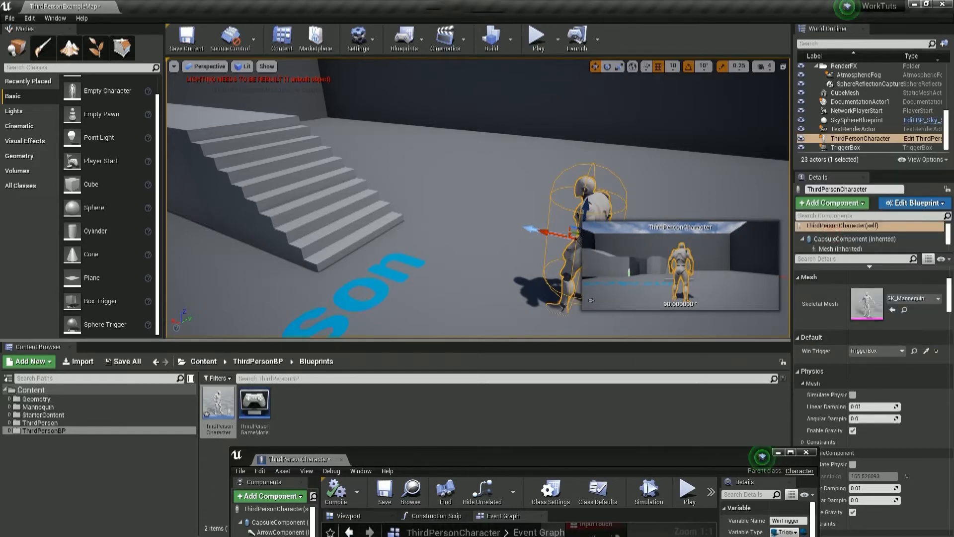
left_click(185, 38)
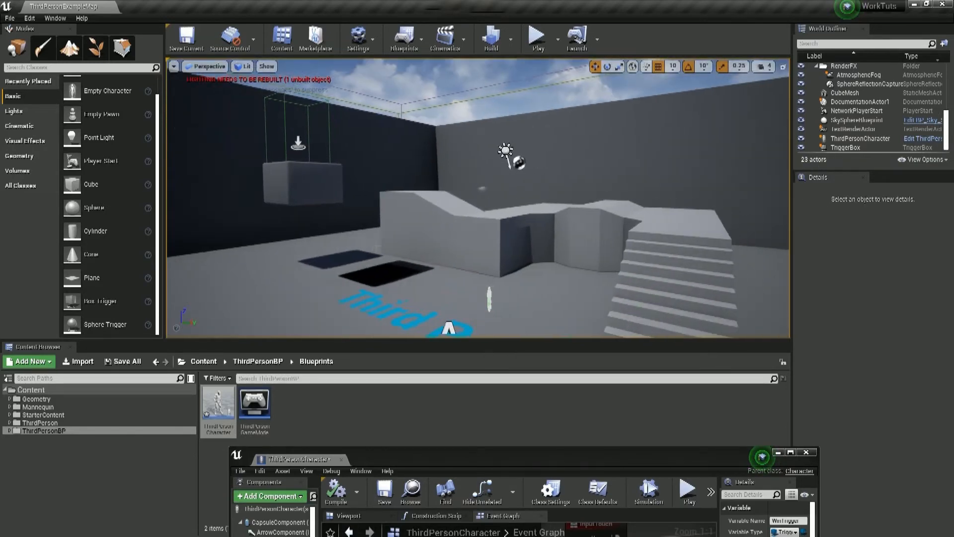
left_click_drag(505, 152, 596, 237)
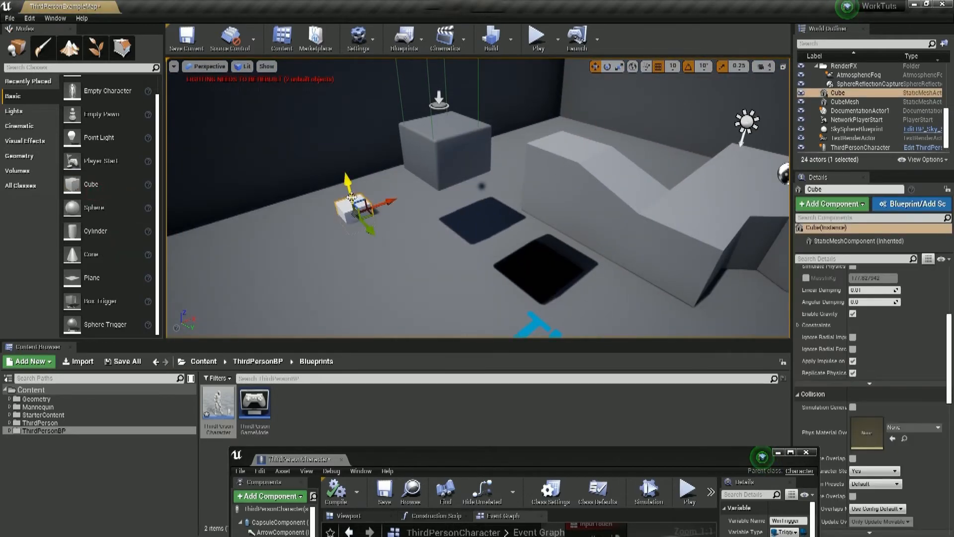
left_click_drag(350, 207, 331, 113)
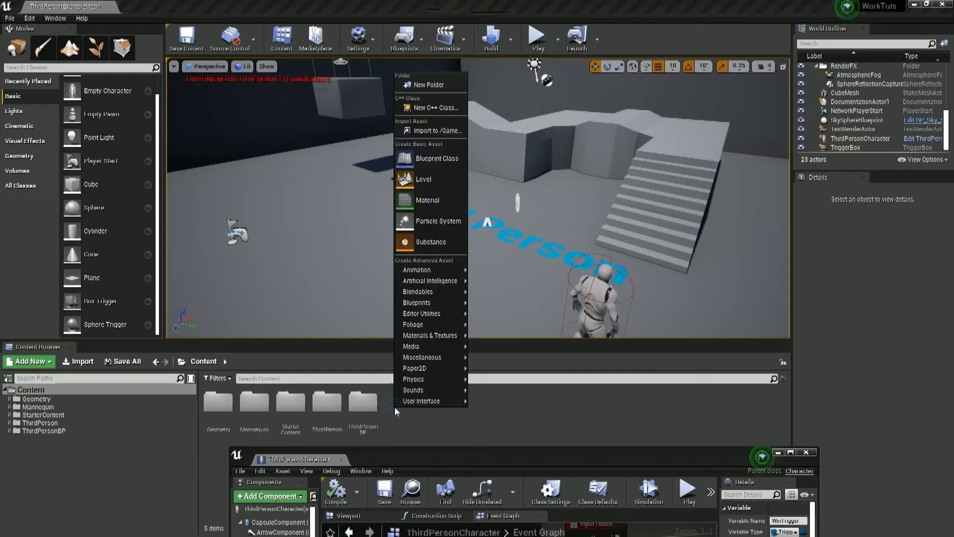
Step: Make a Widget folder in the content root and add a Widget Blueprint inside
left_click(429, 84)
type("Widget")
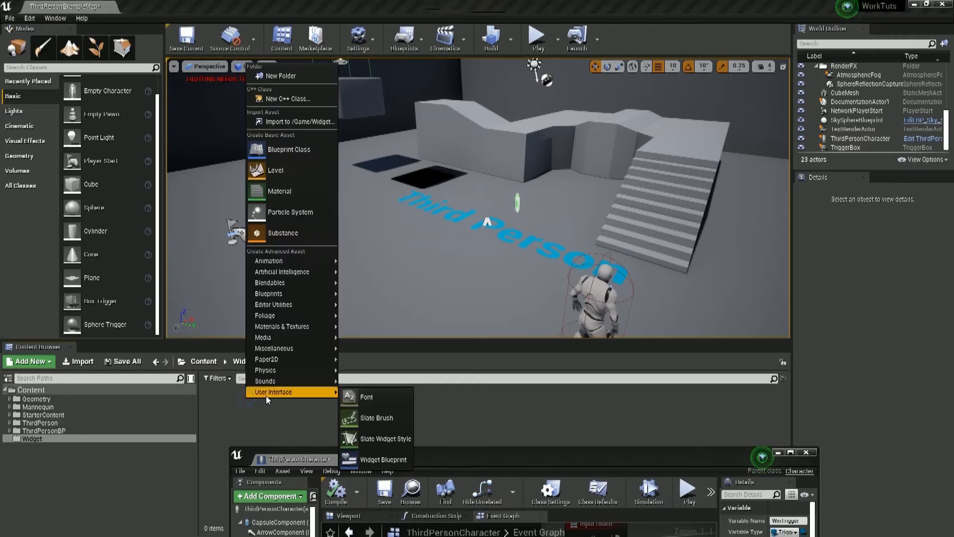
mouse_move(383, 459)
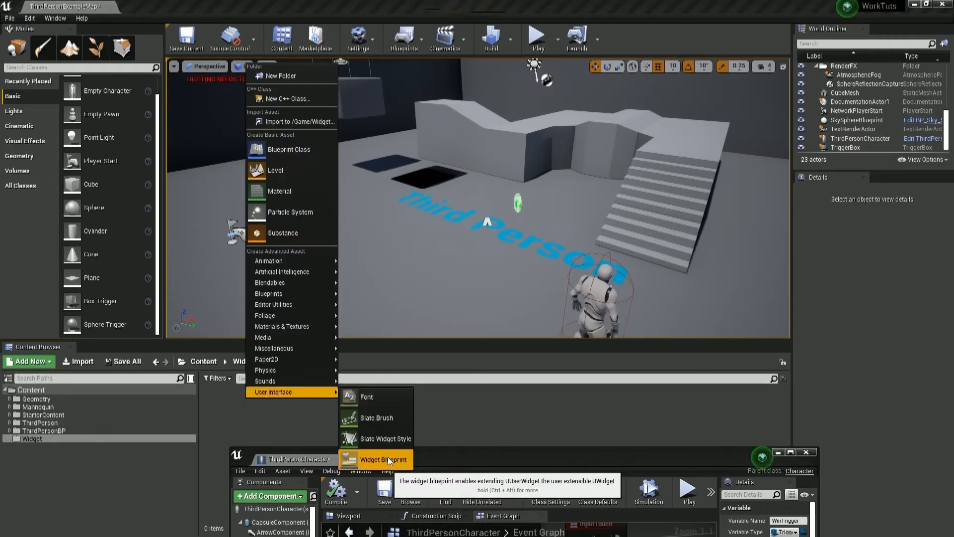
left_click(383, 459)
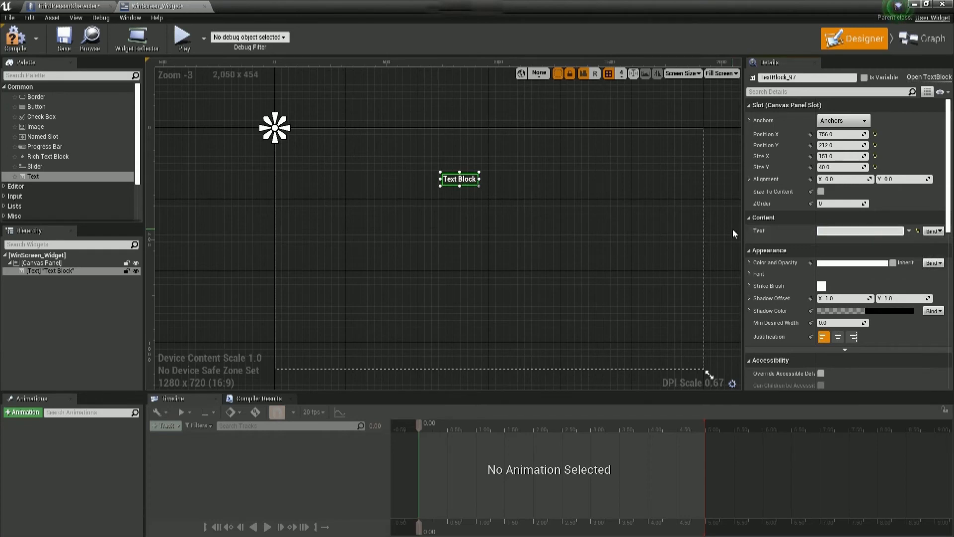
Step: Set the text block to 'You Win!' and confirm a yellow colour
type("You Win!")
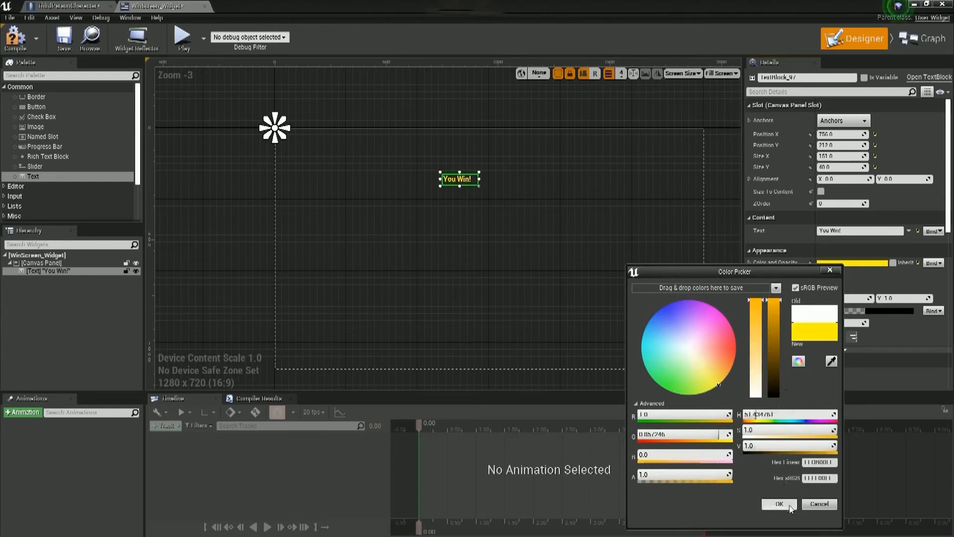
left_click(780, 504)
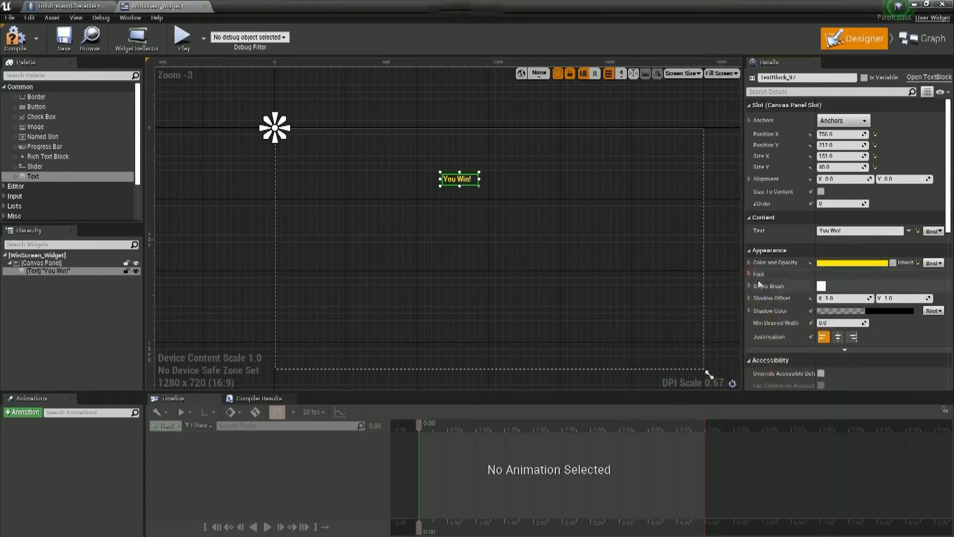
Step: Enlarge the font, move the text to top centre, and set outline size 2
left_click(759, 274)
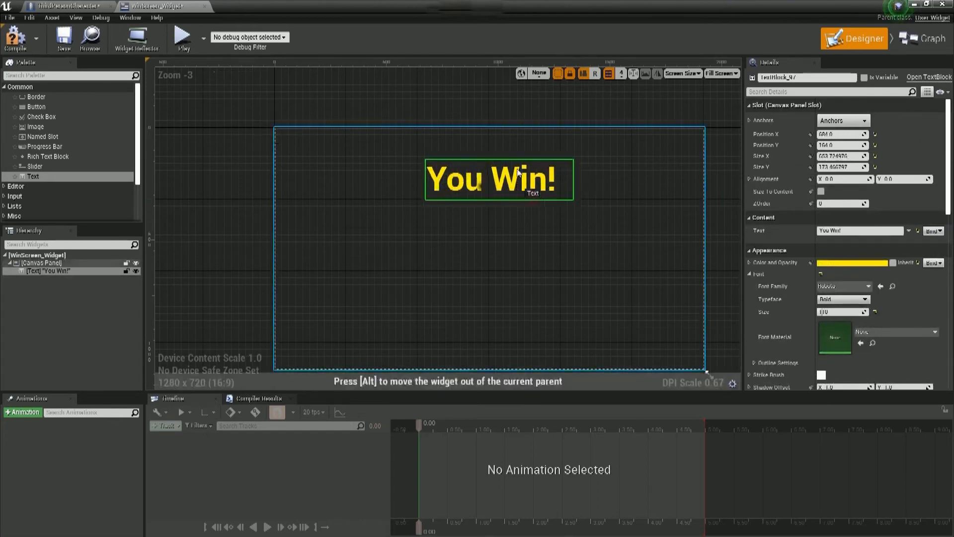
left_click_drag(499, 179, 493, 168)
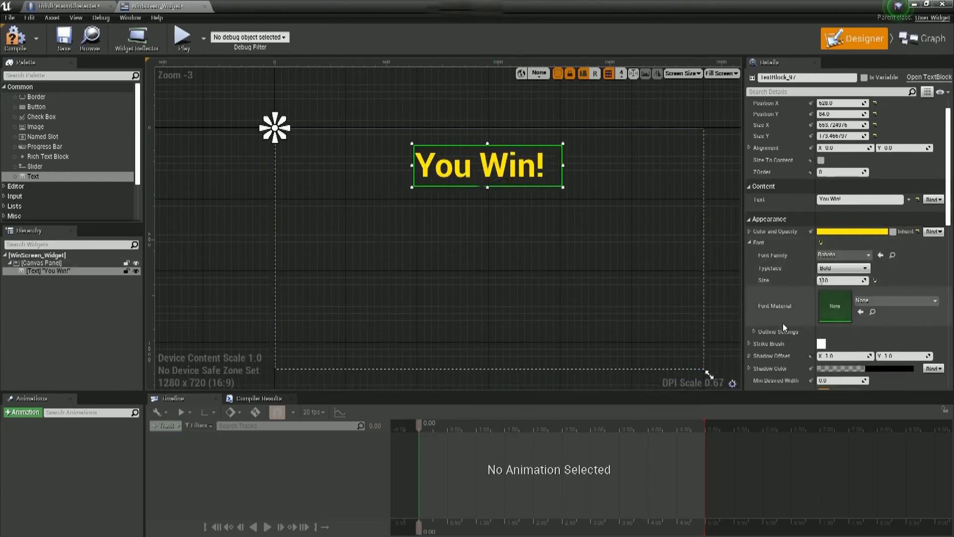
left_click(761, 332)
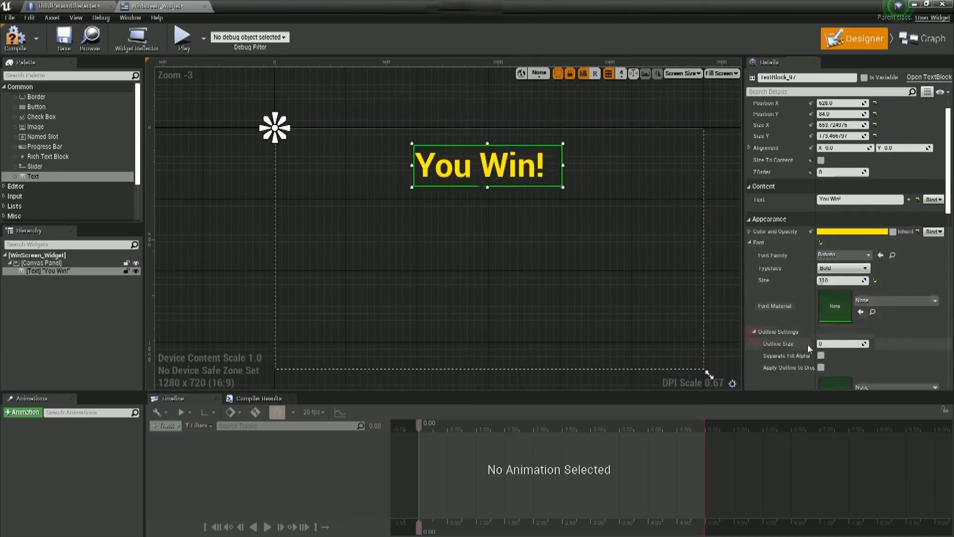
type("2")
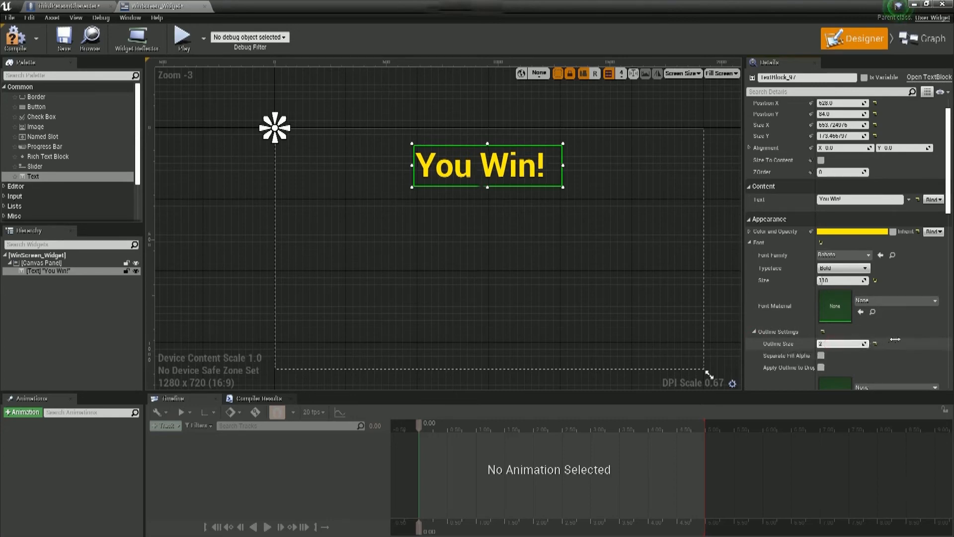
scroll("down", 3)
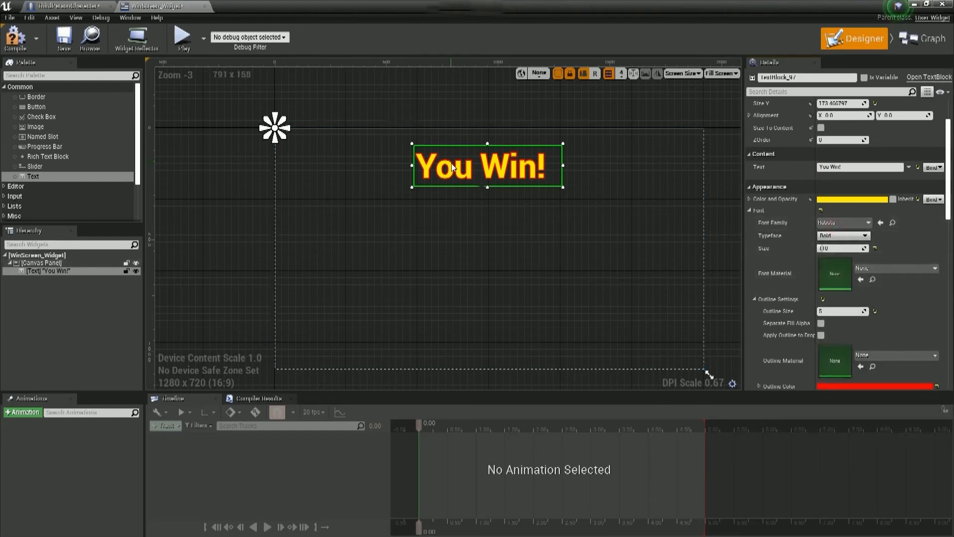
mouse_move(16, 38)
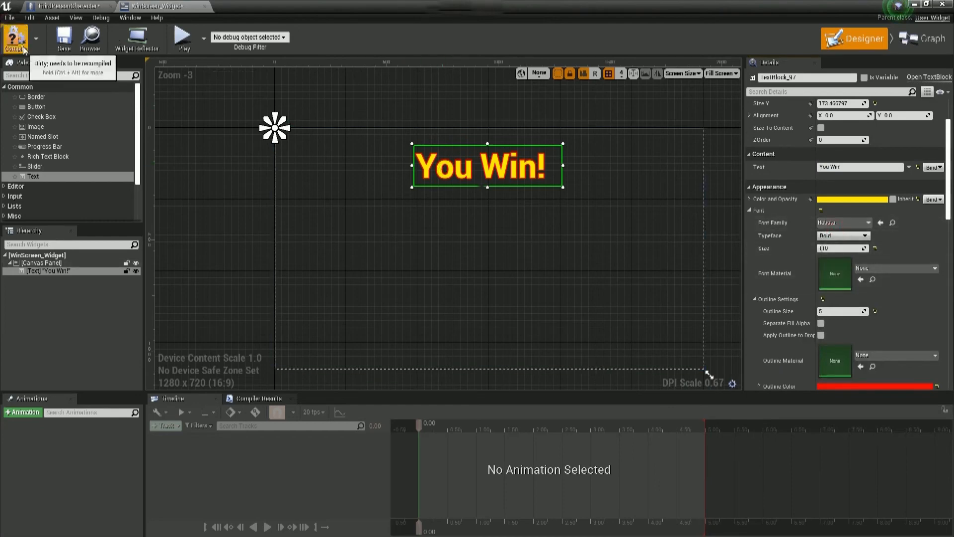
mouse_move(925, 38)
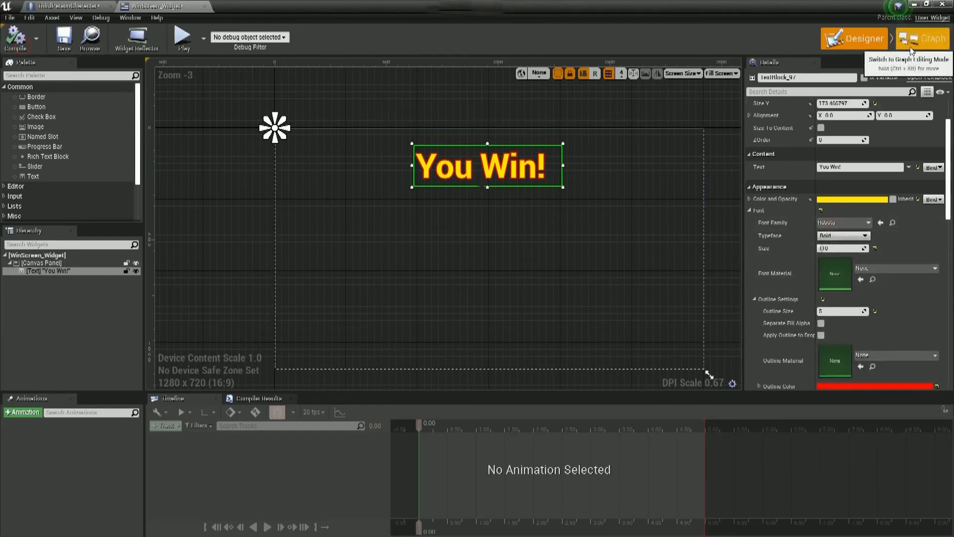
Step: Select the WinTrigger variable, then open WinScreen_Widget's graph and select Event Pre Construct
left_click(923, 38)
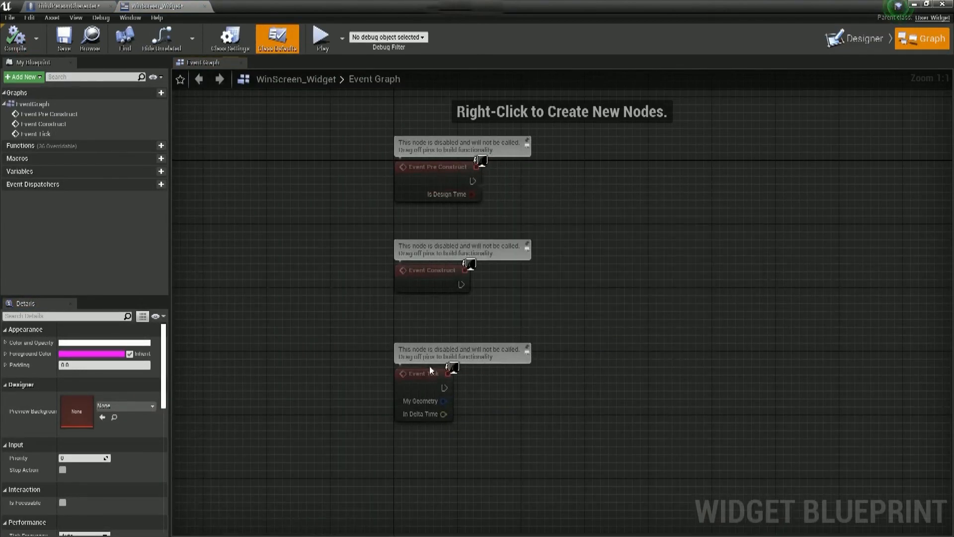
mouse_move(279, 102)
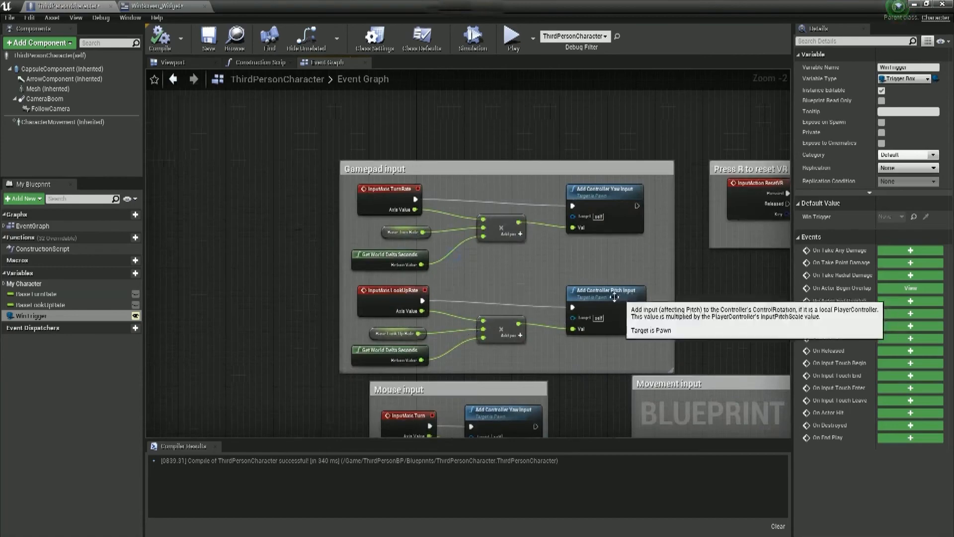
scroll("down", 3)
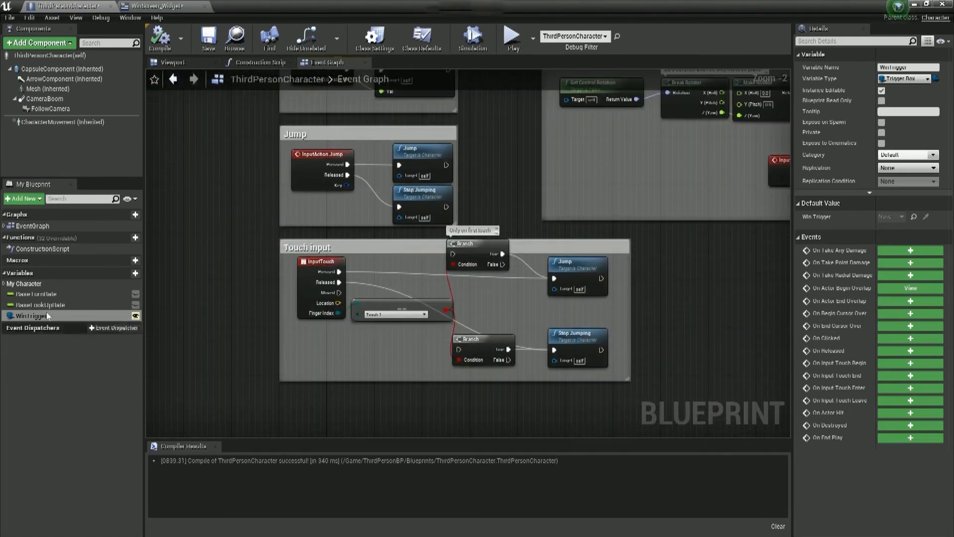
left_click(7, 226)
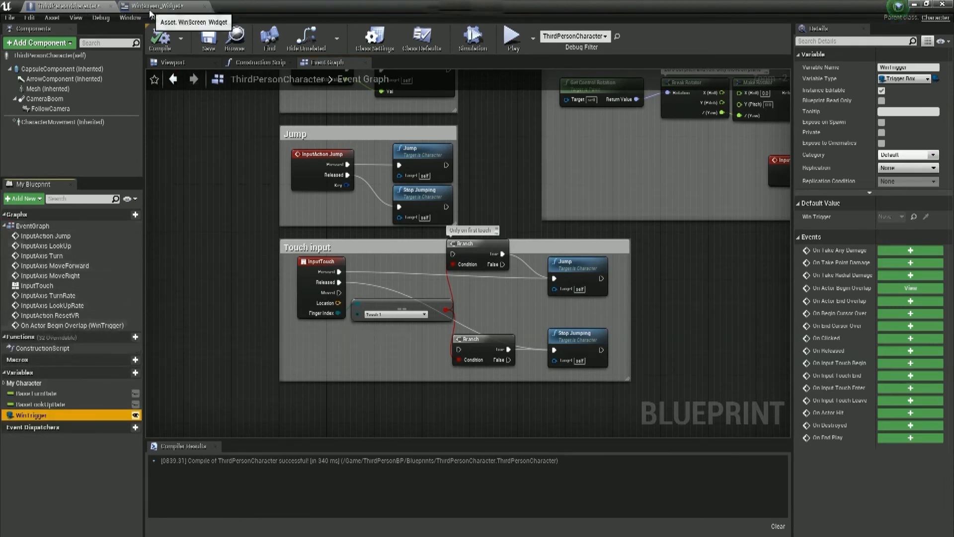
left_click(162, 6)
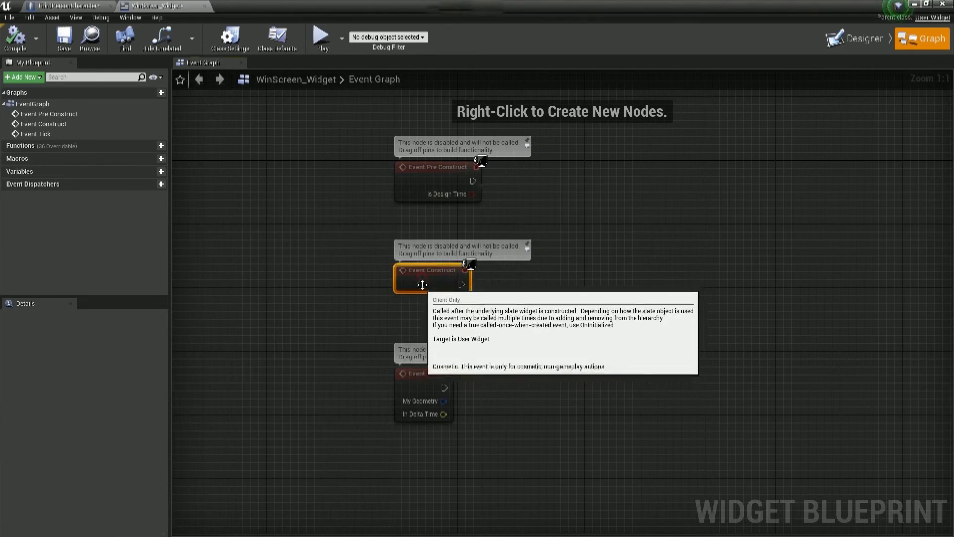
mouse_move(431, 292)
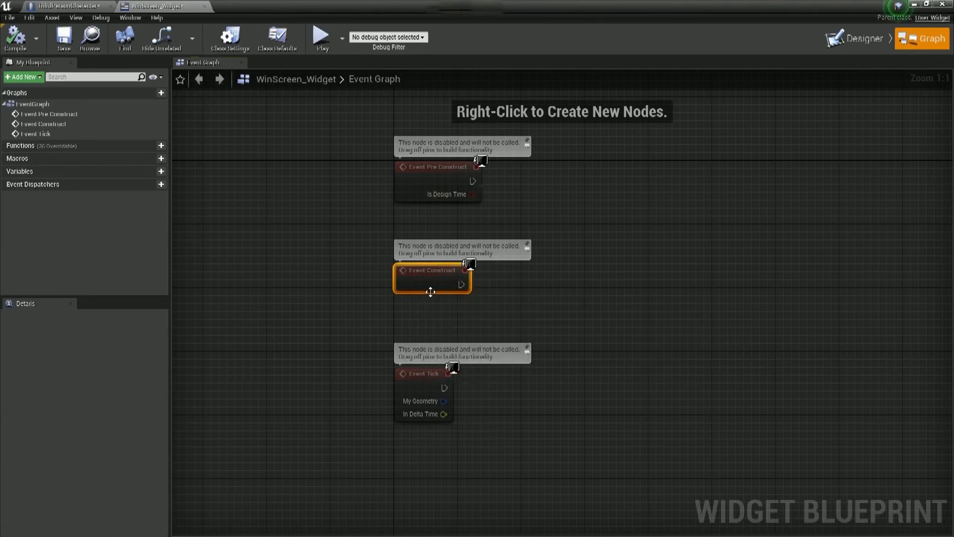
left_click(423, 374)
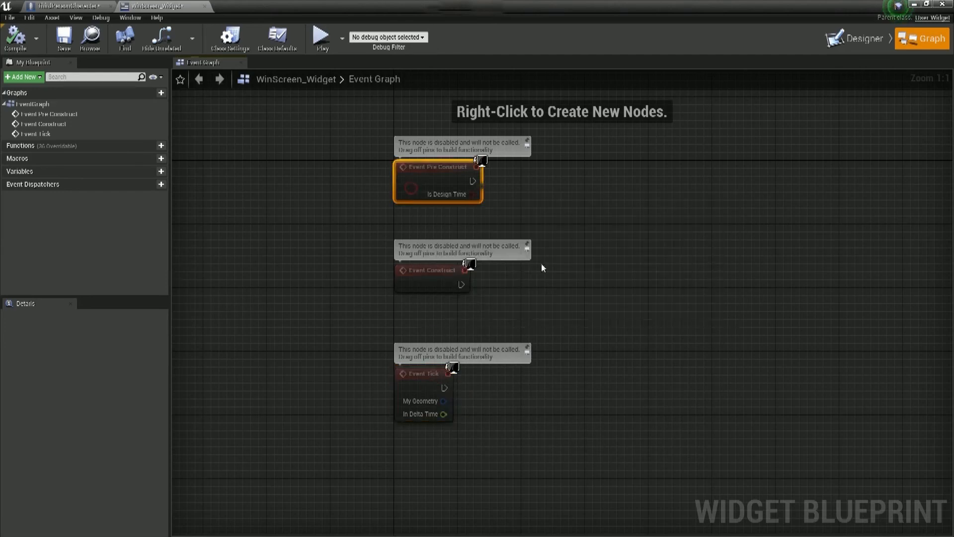
mouse_move(458, 202)
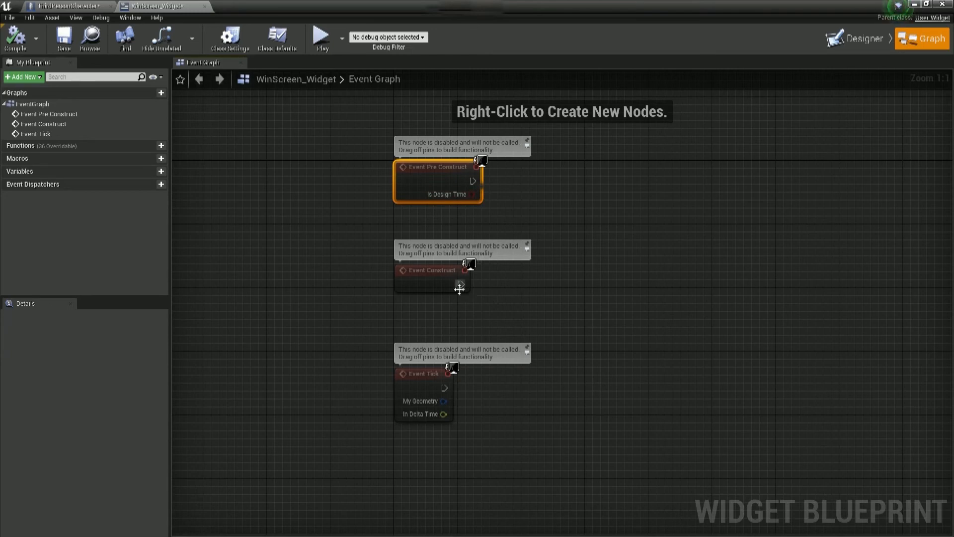
mouse_move(438, 167)
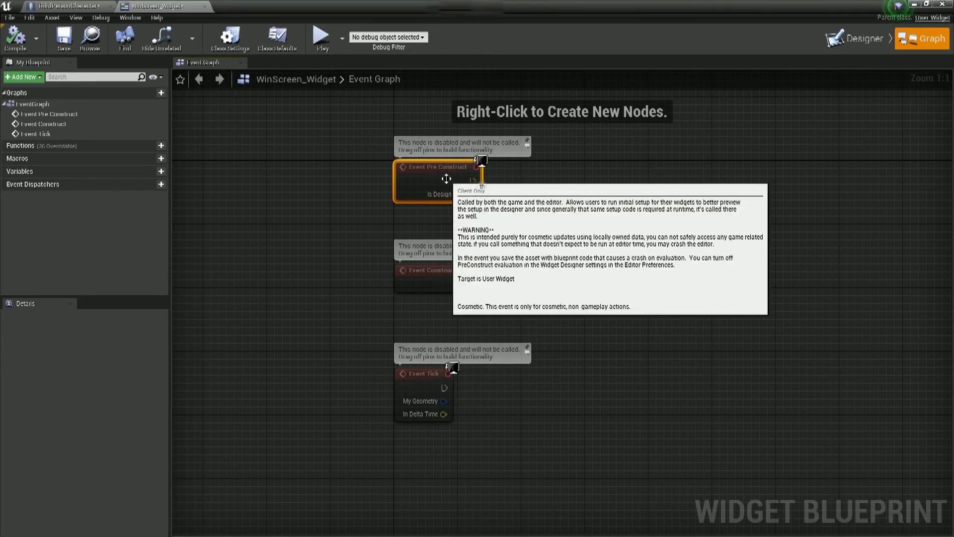
mouse_move(493, 217)
type("d")
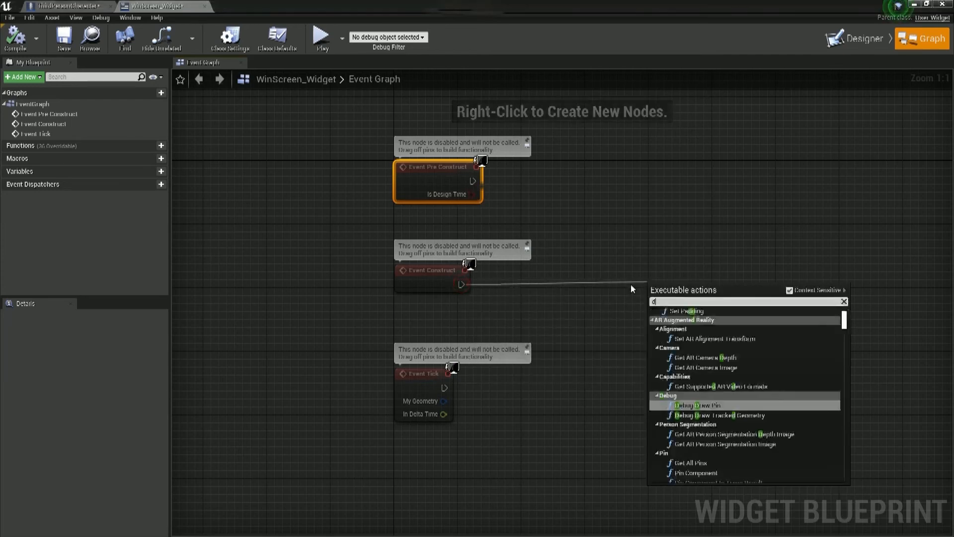
Step: Delay the widget's Remove from Parent by 3 seconds, then return to ThirdPersonCharacter
left_click(688, 310)
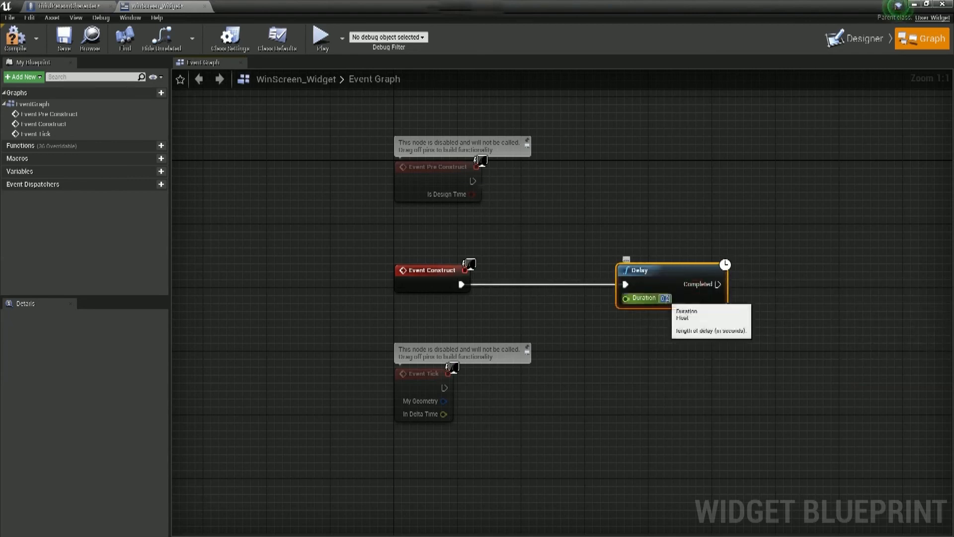
type("3.0")
type("remove fro")
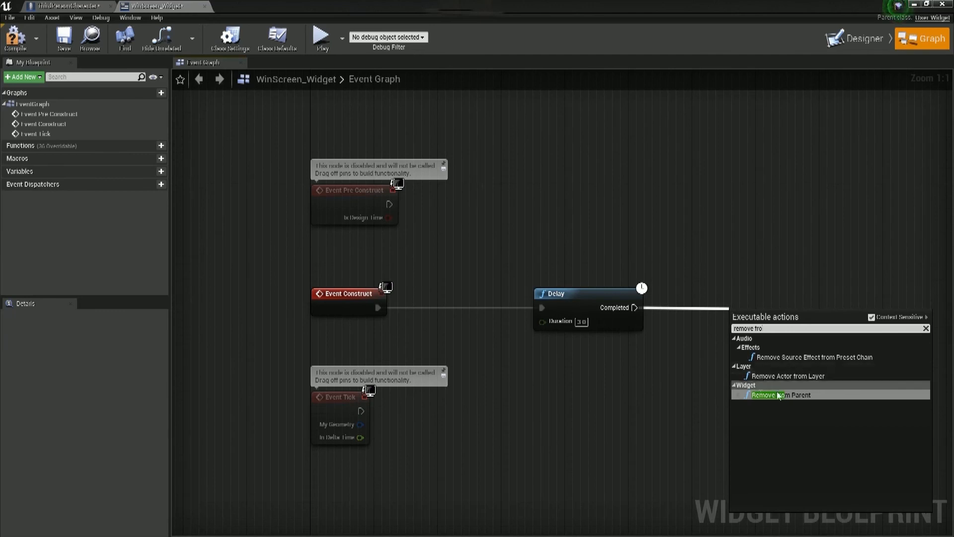
left_click(780, 395)
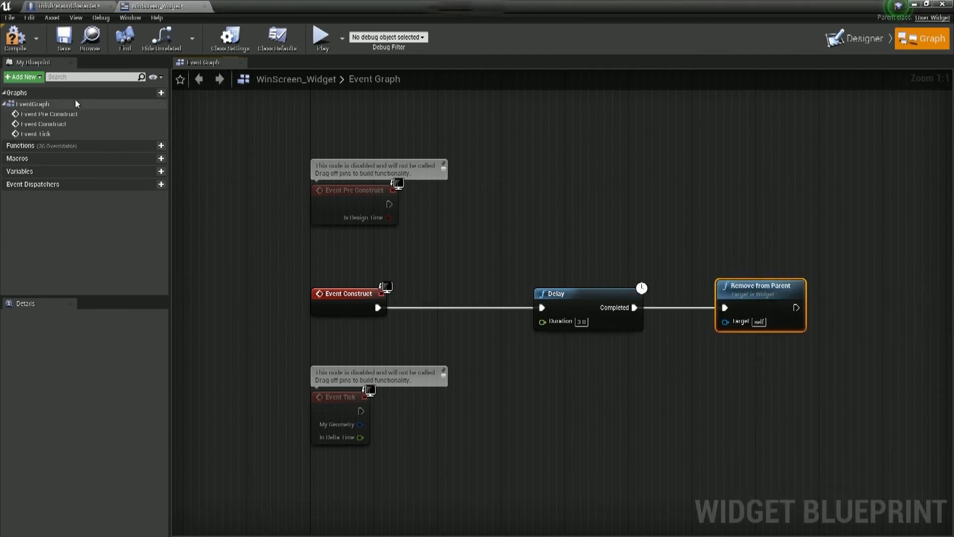
left_click(67, 5)
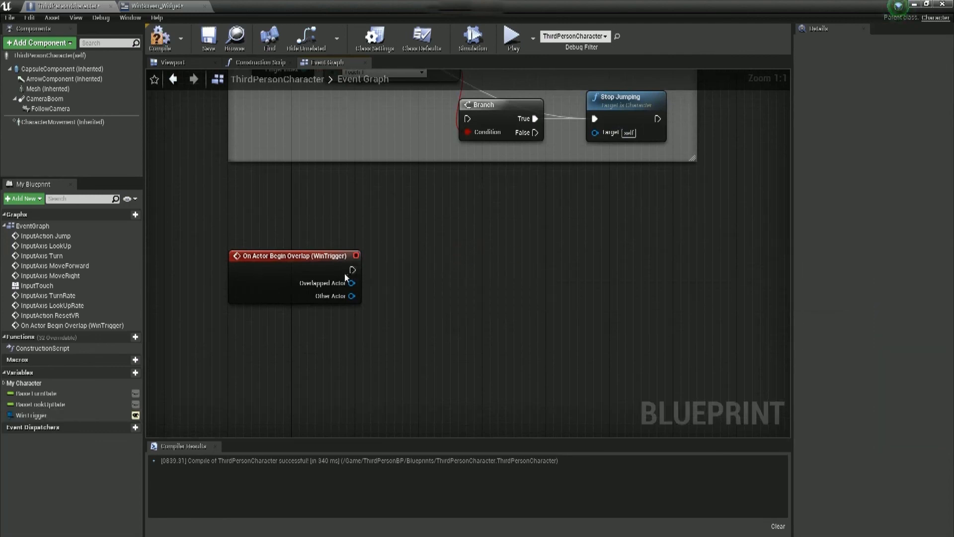
Step: Have the WinTrigger overlap create WinScreen_Widget and add it to the viewport, then play-test
left_click_drag(352, 270, 417, 274)
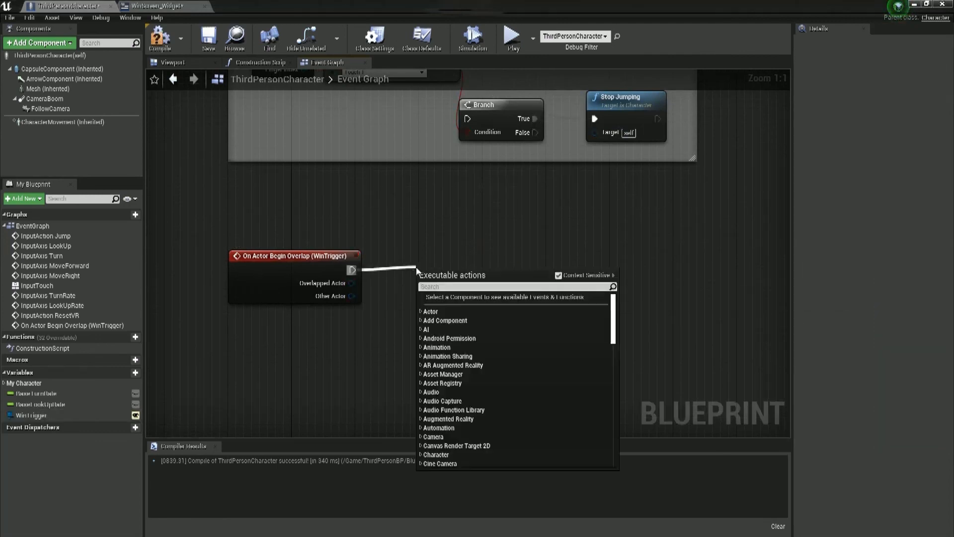
type("crea")
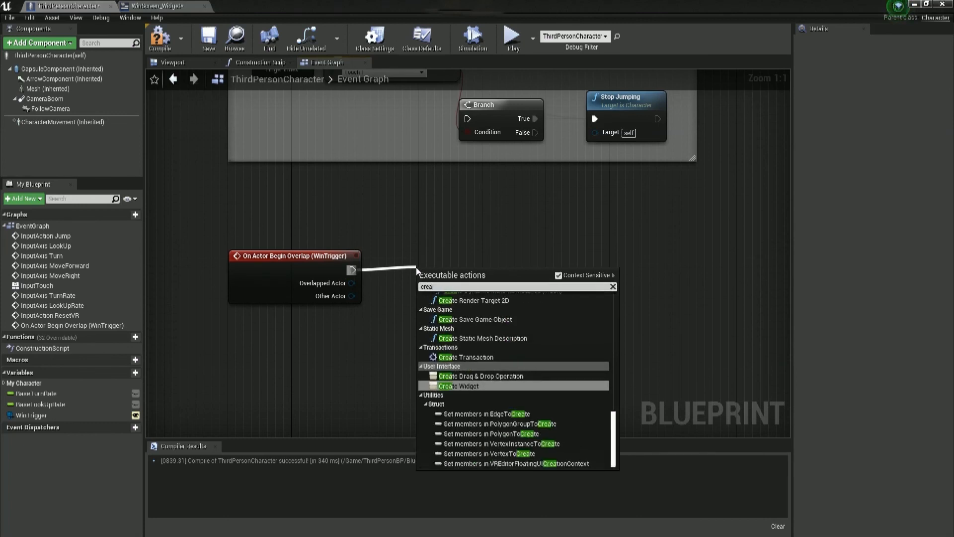
left_click(460, 385)
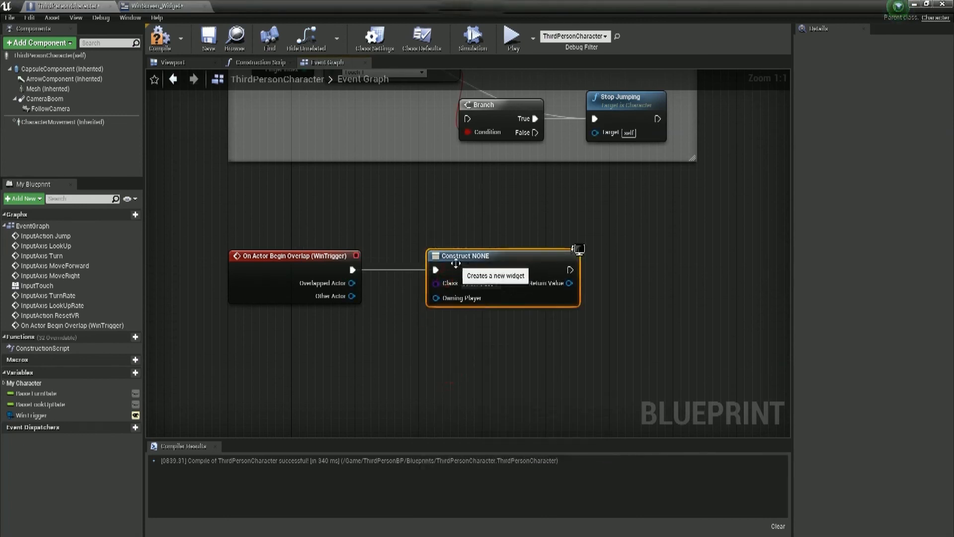
mouse_move(439, 272)
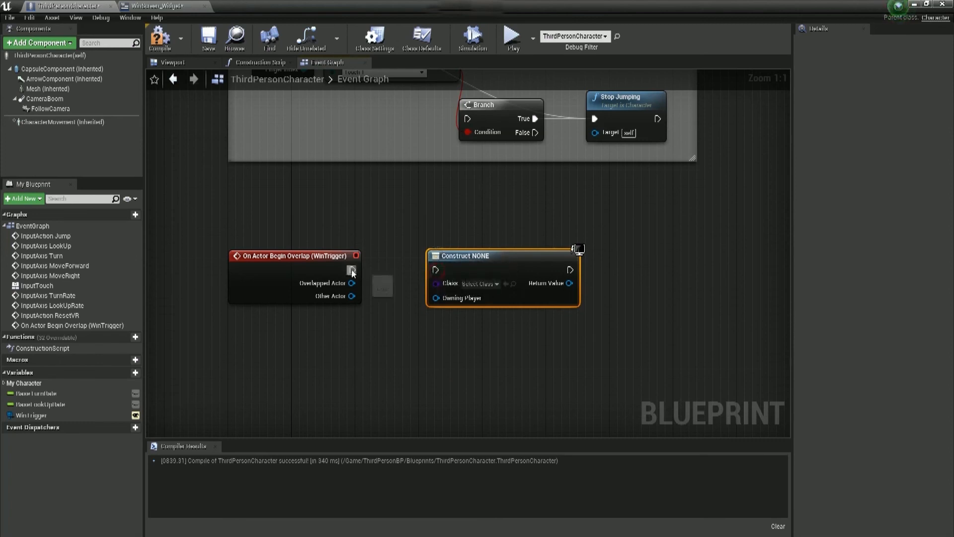
left_click_drag(352, 269, 436, 269)
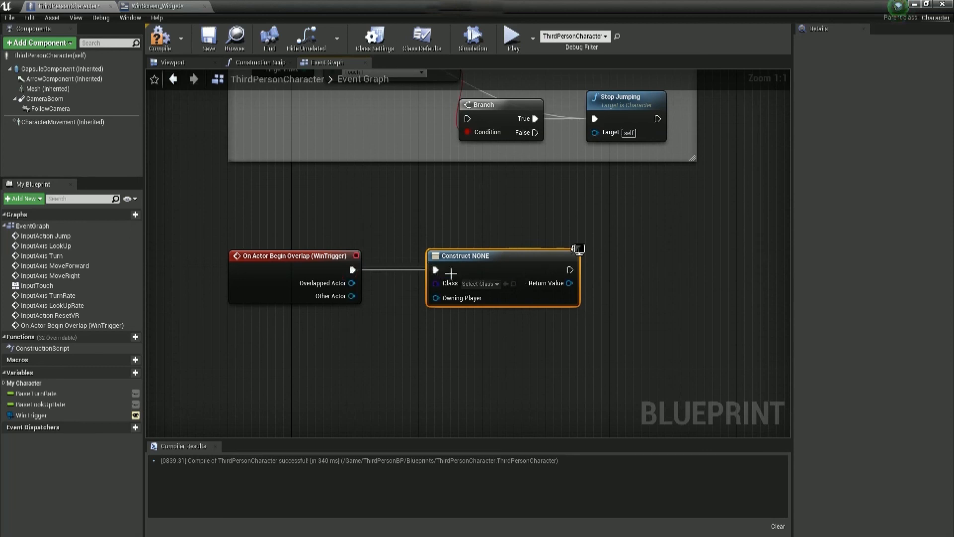
left_click(481, 282)
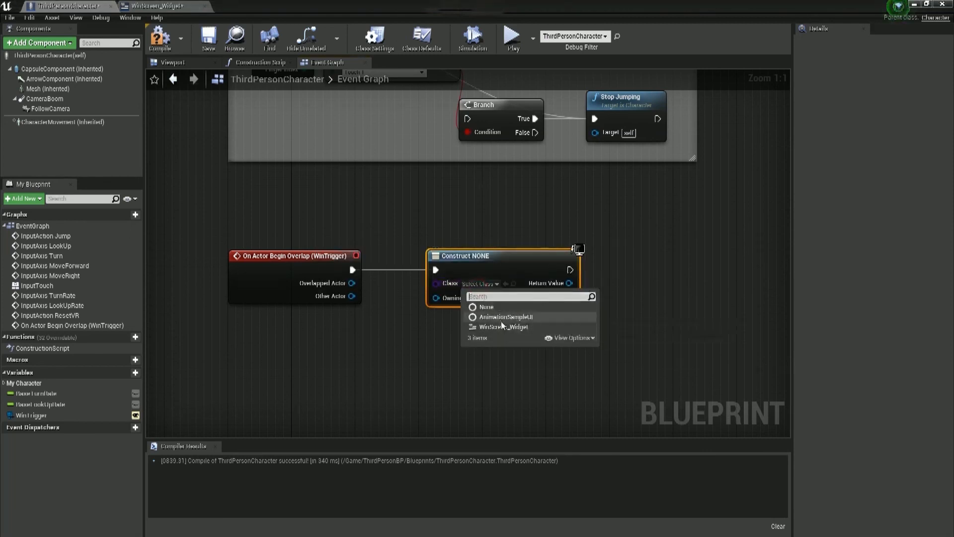
left_click(504, 327)
type("add to")
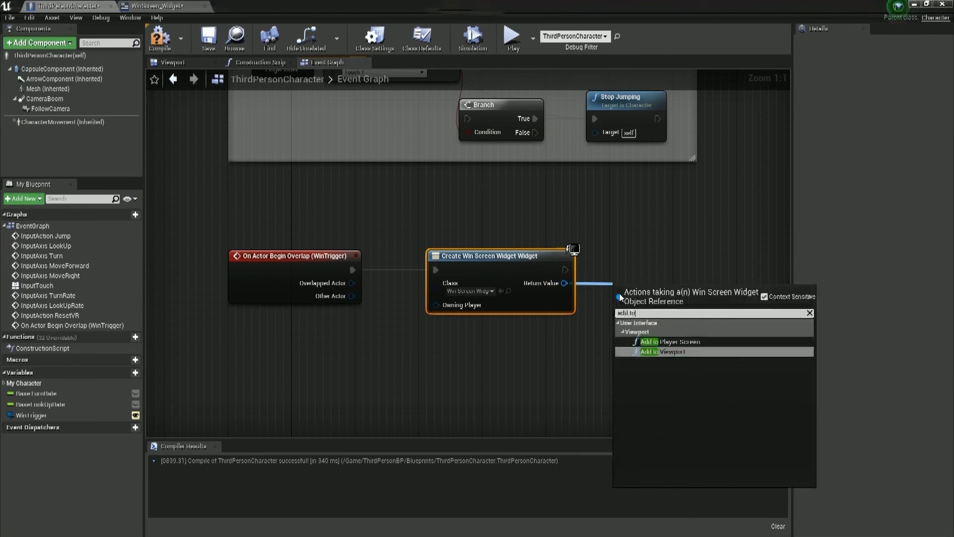
left_click(663, 352)
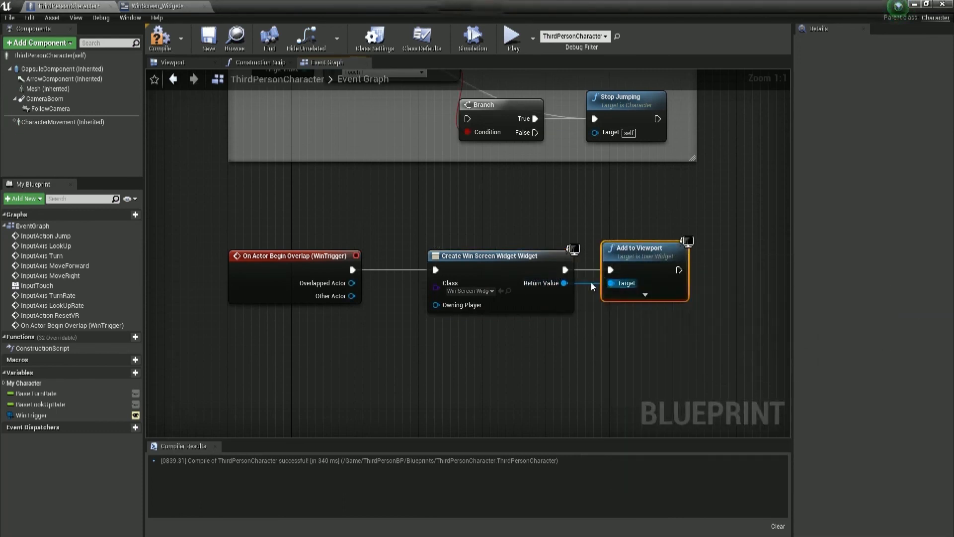
mouse_move(613, 283)
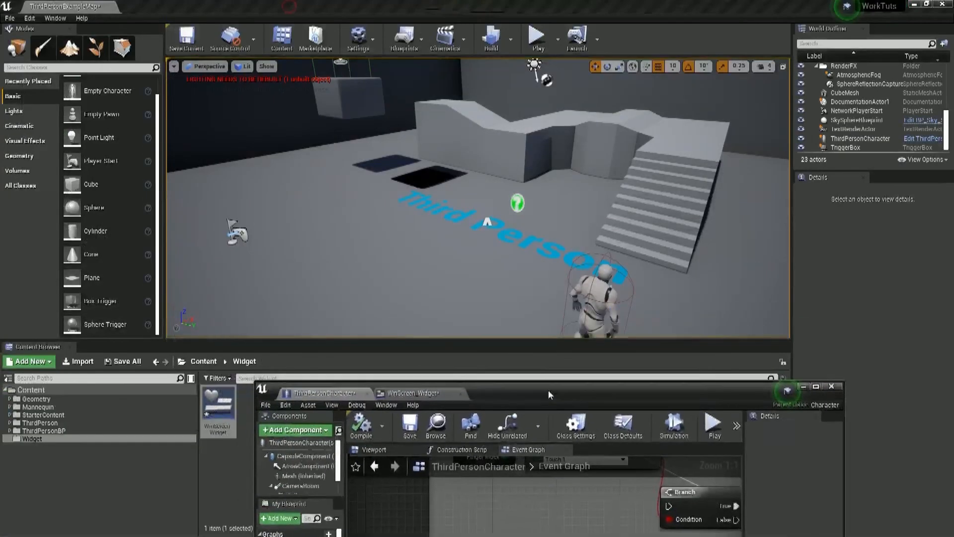
left_click(537, 36)
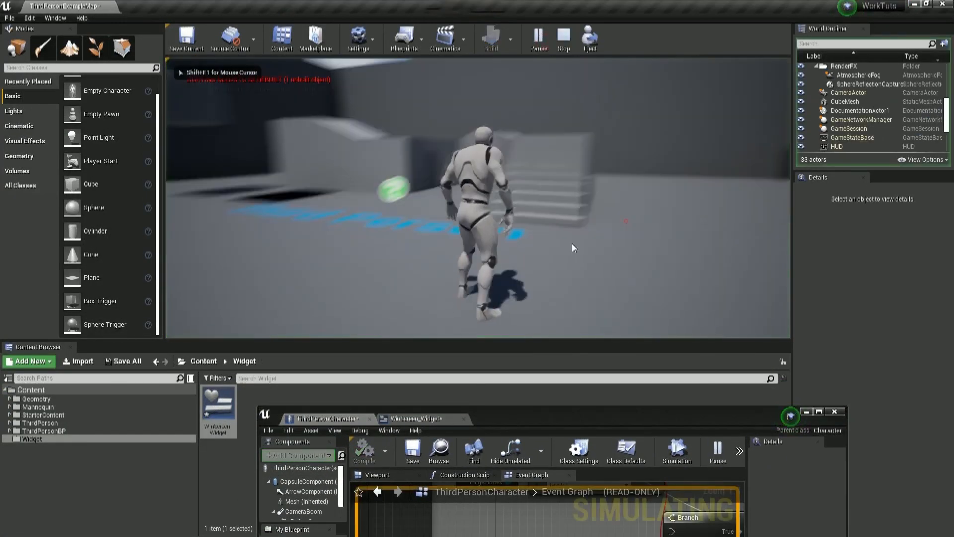